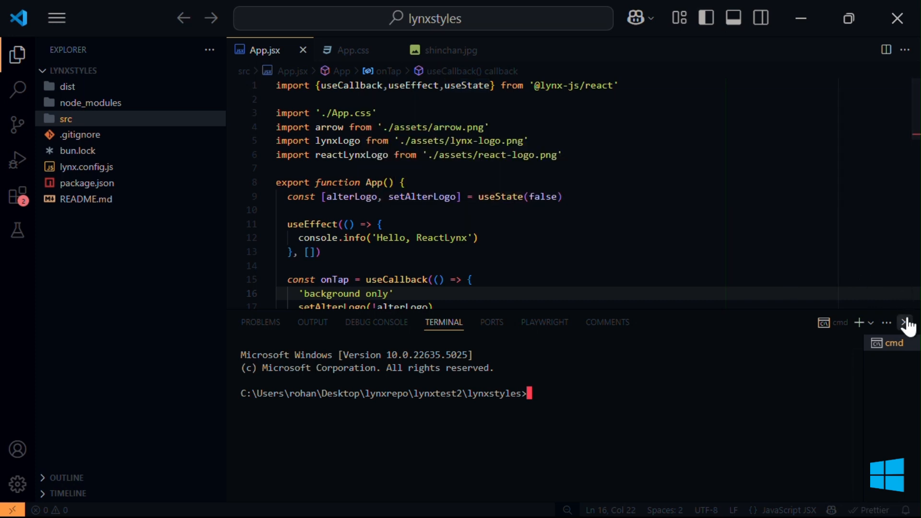
# Close the terminal panel and start opening a different workspace folder.
pyautogui.click(907, 322)
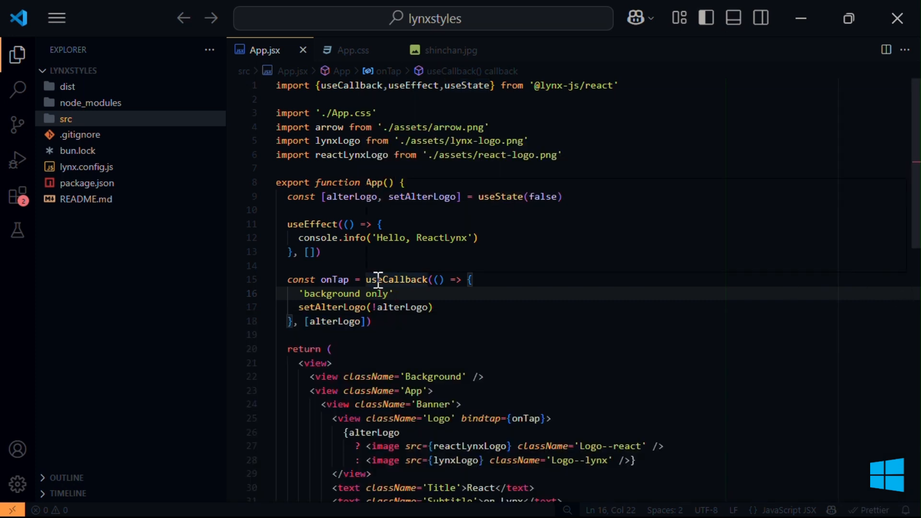
pyautogui.moveTo(403, 279)
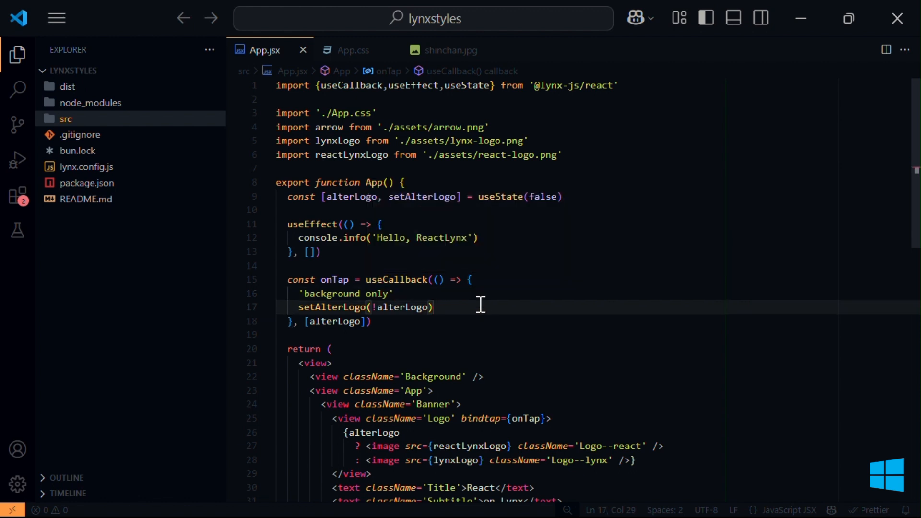
pyautogui.press('ctrl+k')
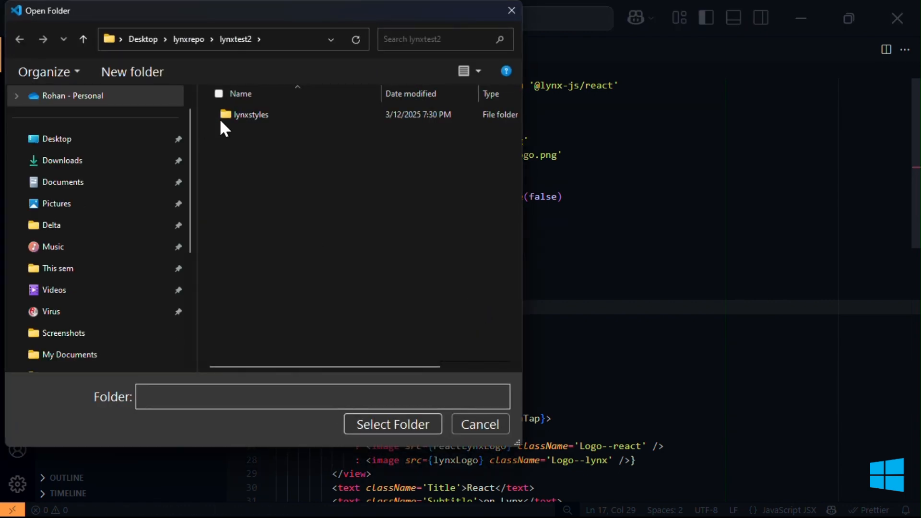
# Create a new Youtube folder inside lynxrepo and go into it.
pyautogui.scroll(-3)
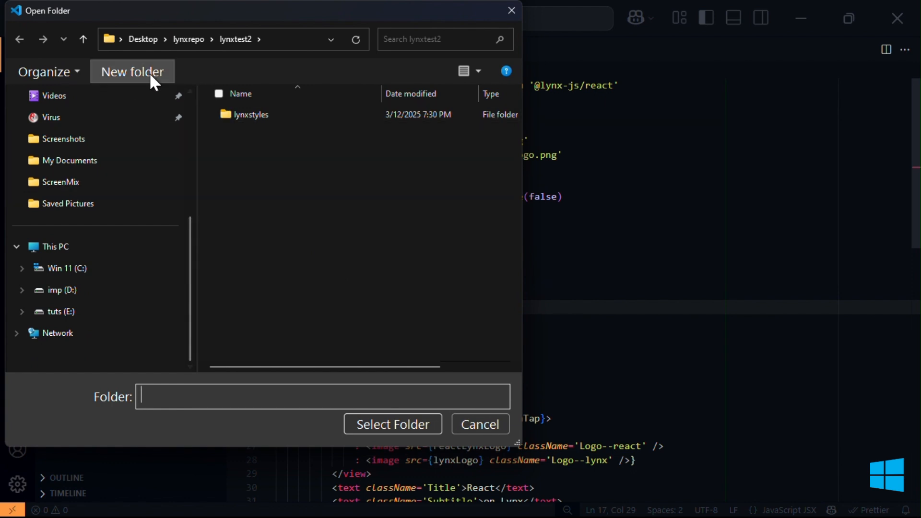
pyautogui.click(82, 39)
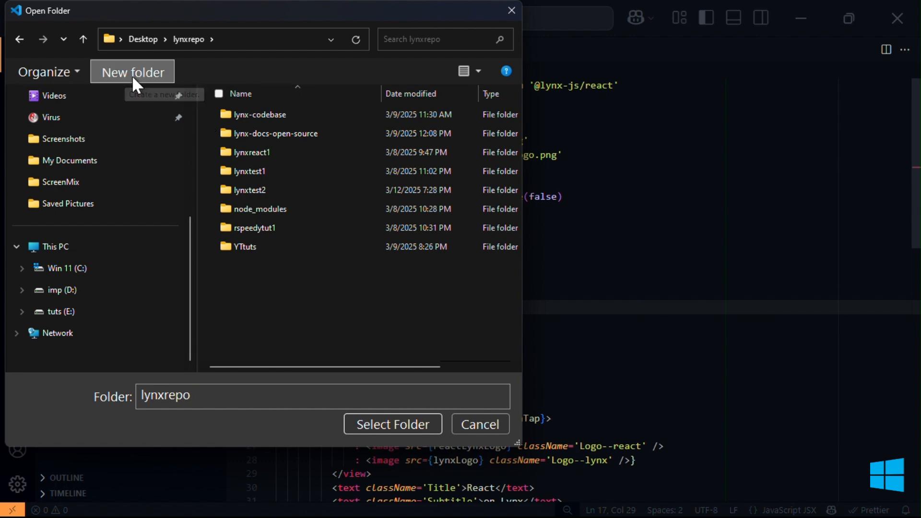
pyautogui.click(133, 72)
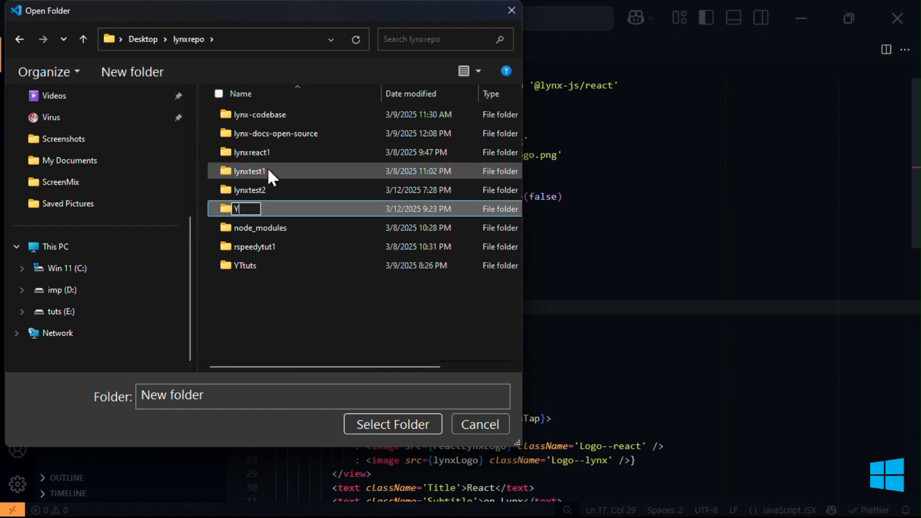
pyautogui.write('Youtube')
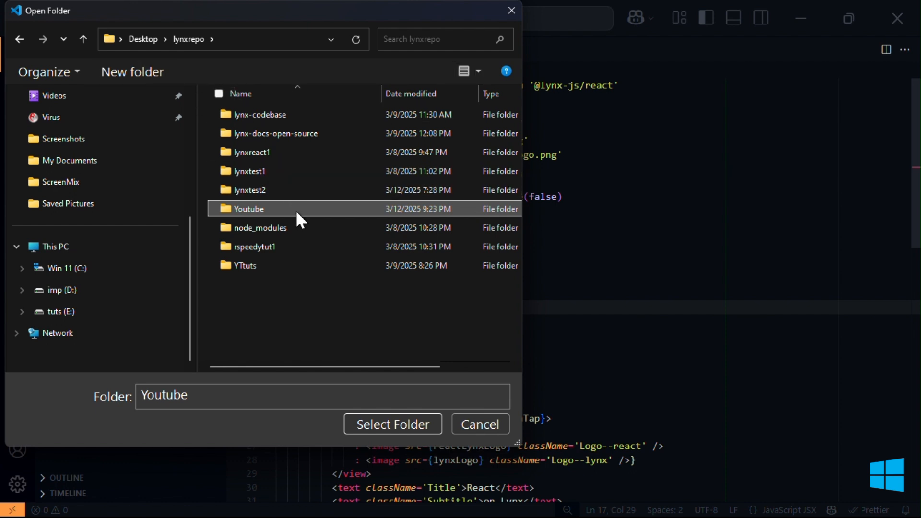
pyautogui.doubleClick(248, 209)
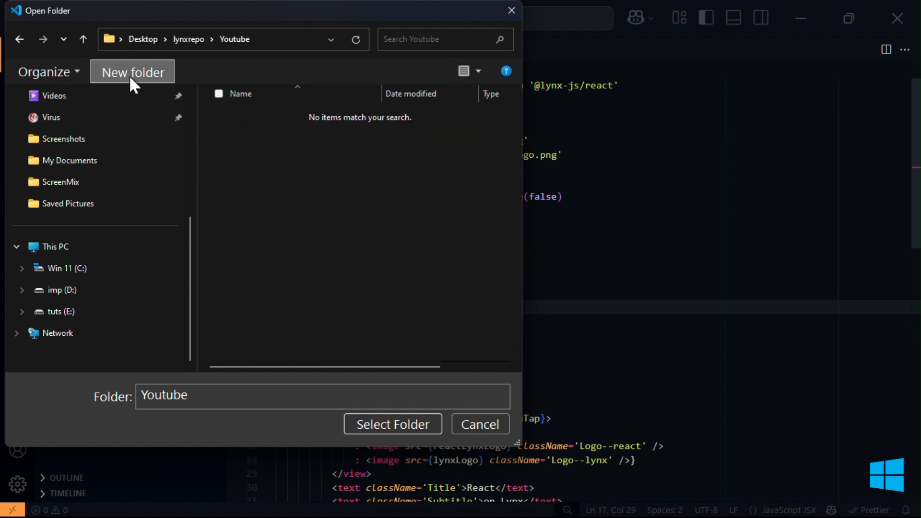
# Create a tut1 folder inside Youtube.
pyautogui.click(131, 71)
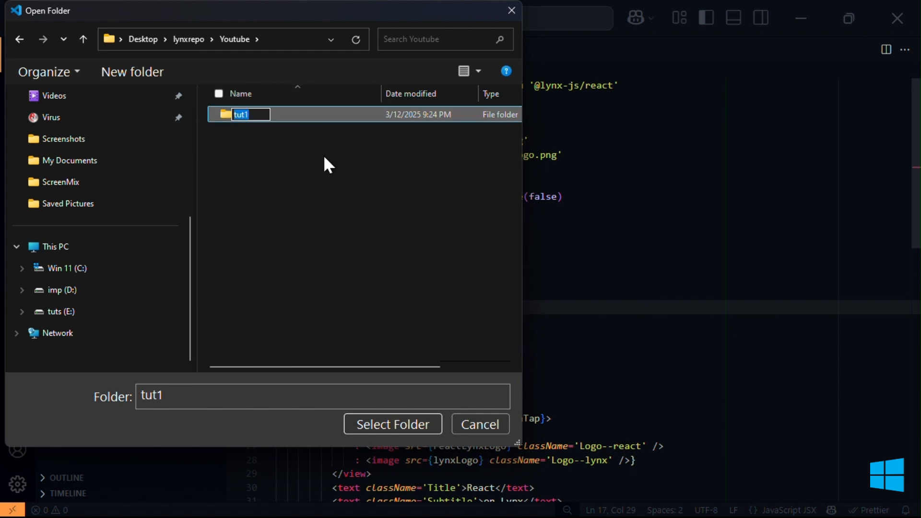
pyautogui.click(320, 147)
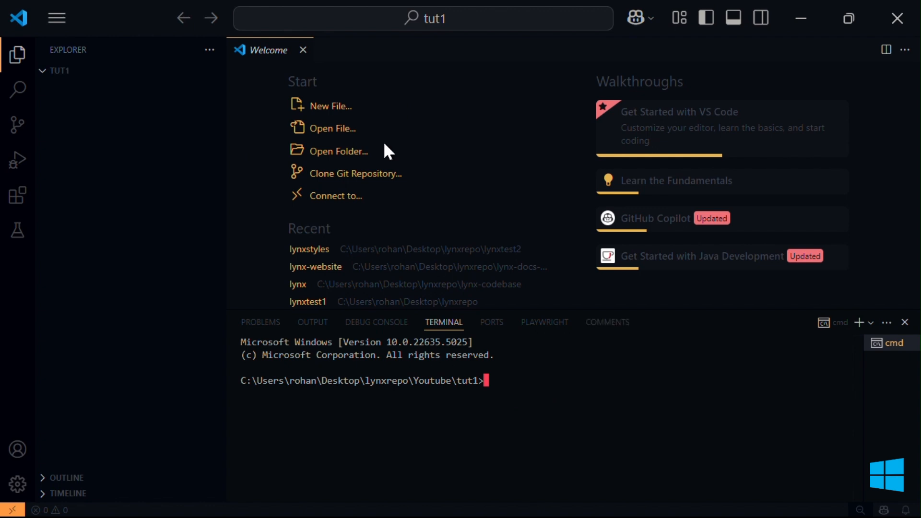
pyautogui.moveTo(511, 399)
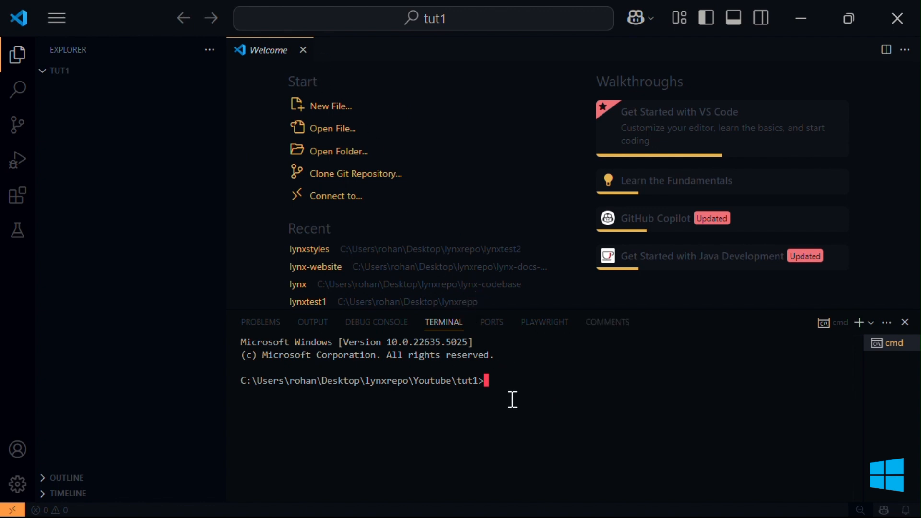
pyautogui.moveTo(606, 323)
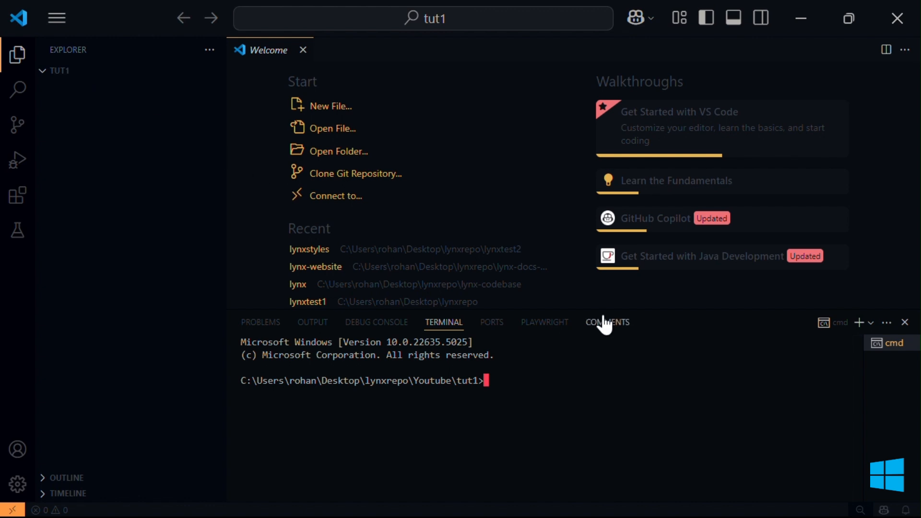
pyautogui.moveTo(534, 401)
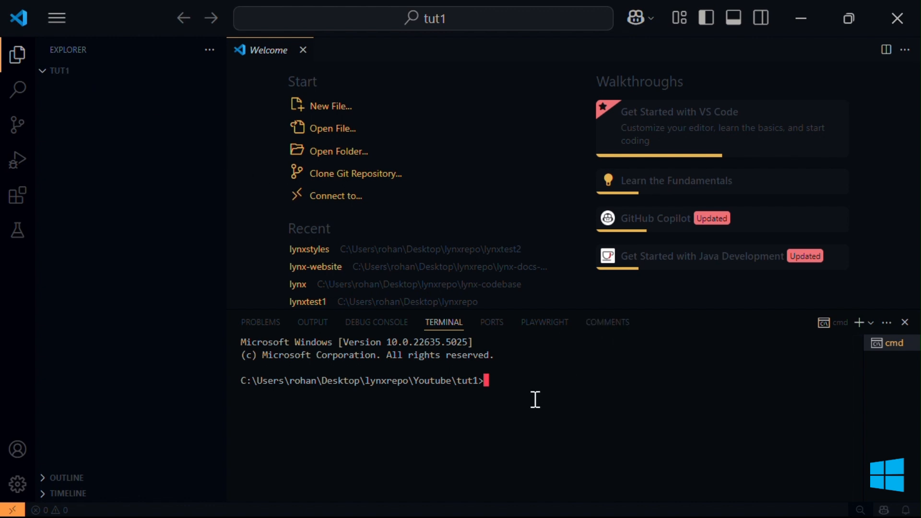
# Enter a URL in the browser while the empty tut1 workspace stays open.
pyautogui.write('https://t4.ftcdn.net/jpg/11/63/58/99/360_F_1163589966_OdgDpEL1VfErg834Vhytr8Ox26gDWQtW.jpg')
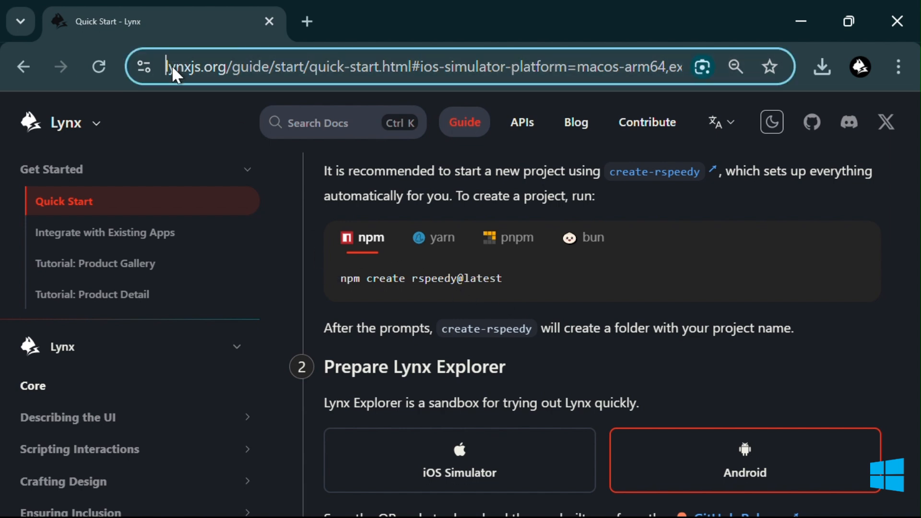
pyautogui.moveTo(464, 277)
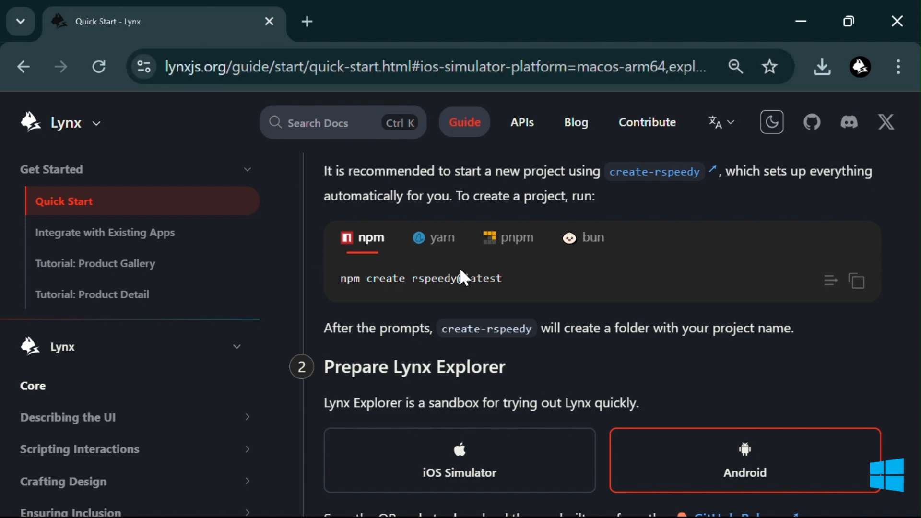
# Select the npm create rspeedy@latest command on the Lynx Quick Start page.
pyautogui.tripleClick(420, 278)
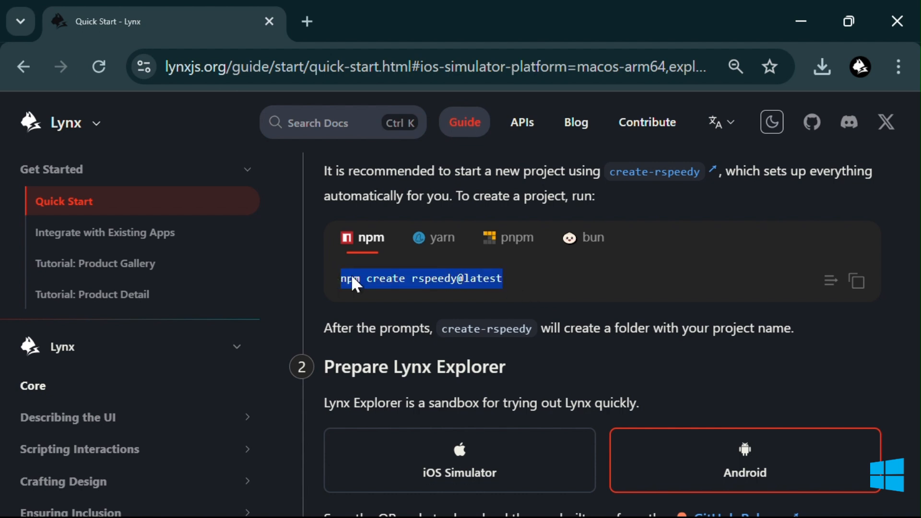
pyautogui.scroll(3)
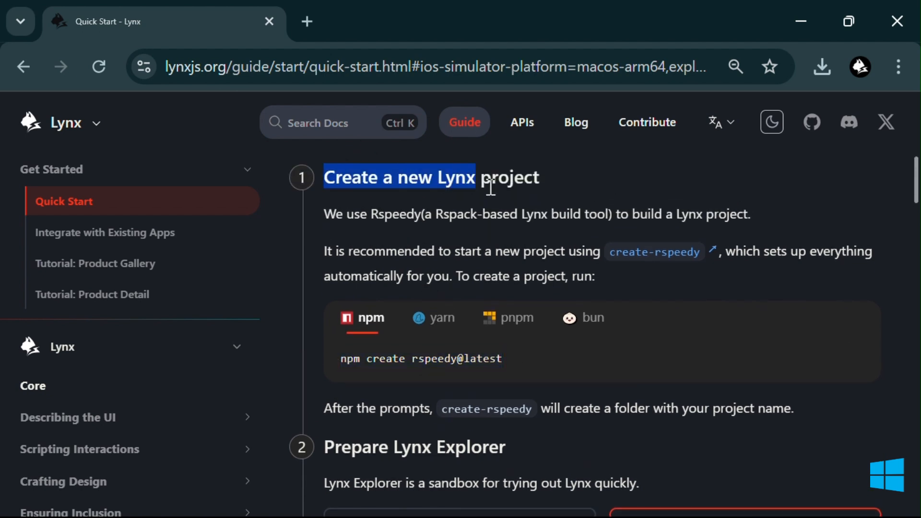
pyautogui.scroll(-3)
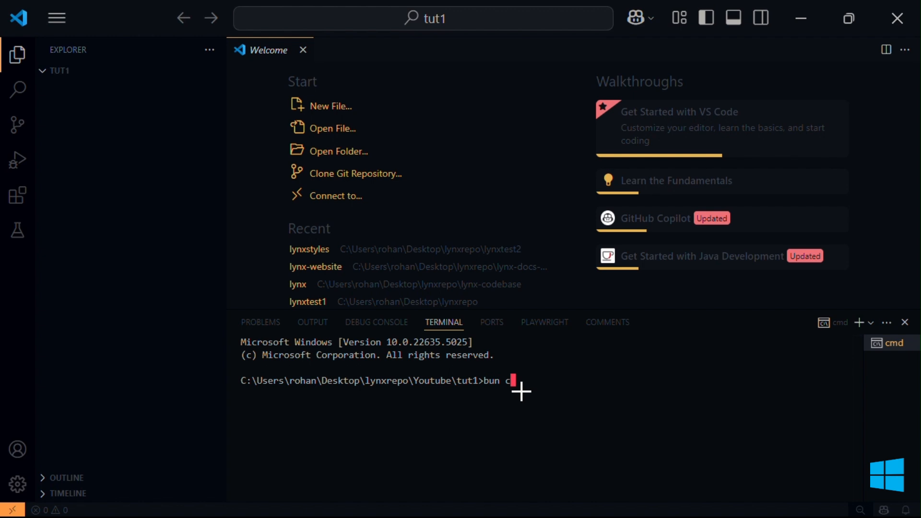
# Run bun create rspeedy@latest . in the tut1 terminal to launch the project generator.
pyautogui.write('reate rspeedy@l')
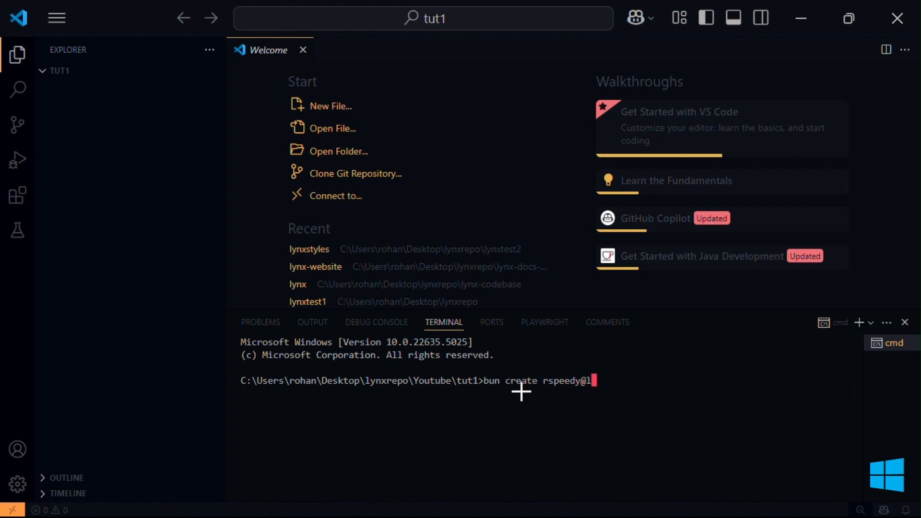
pyautogui.press('Return')
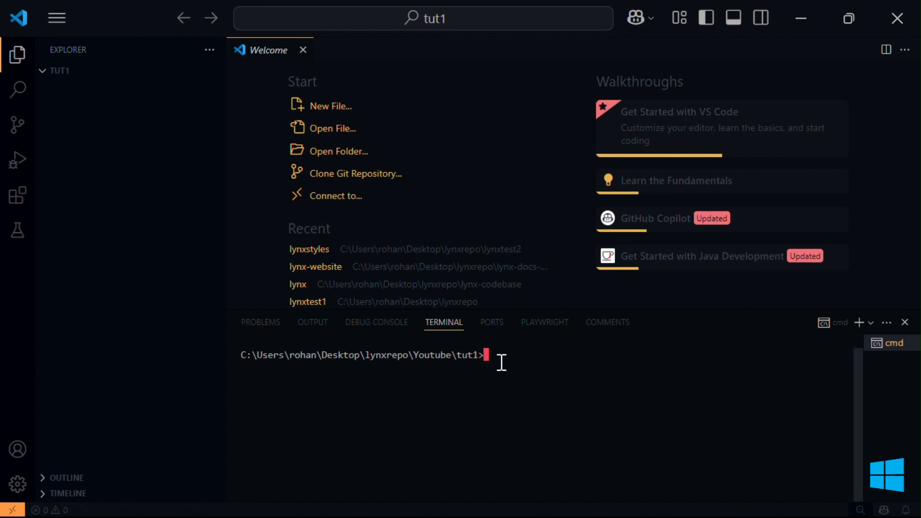
pyautogui.write('bun create =')
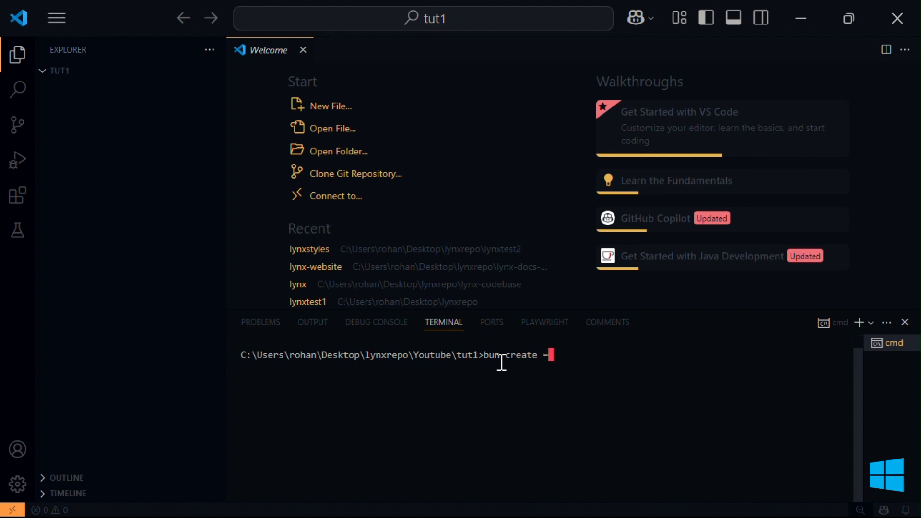
pyautogui.press('Backspace')
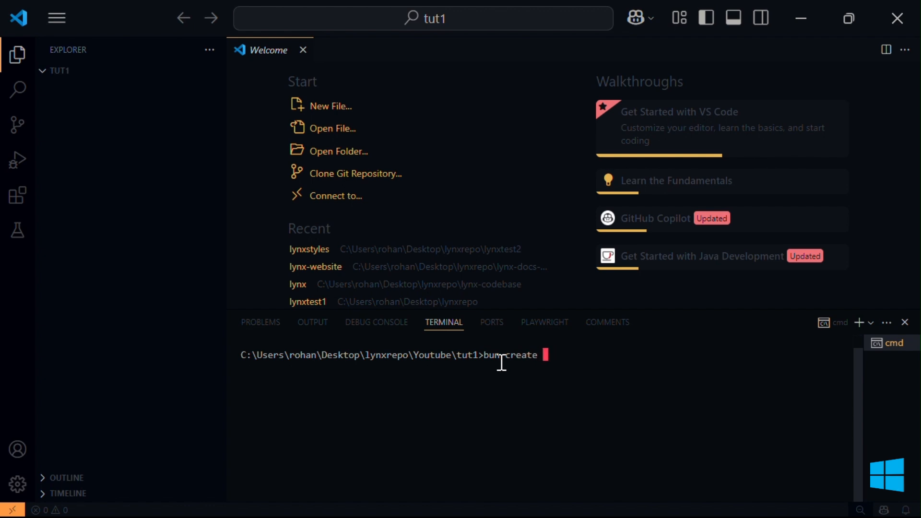
pyautogui.write('rspeedy')
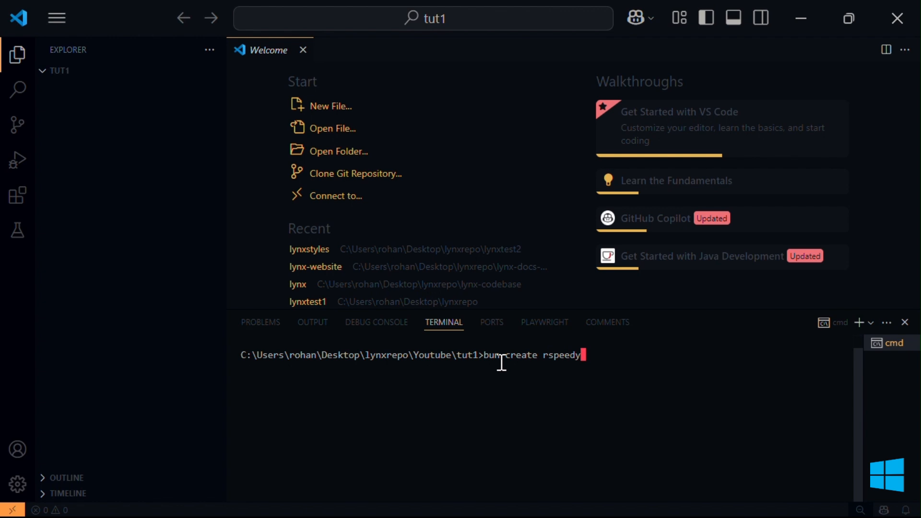
pyautogui.write('@latest')
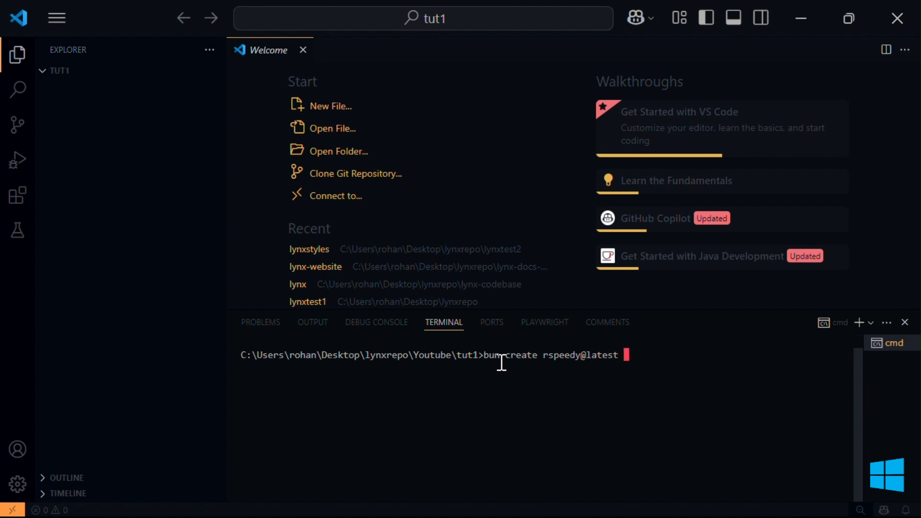
pyautogui.press('Return')
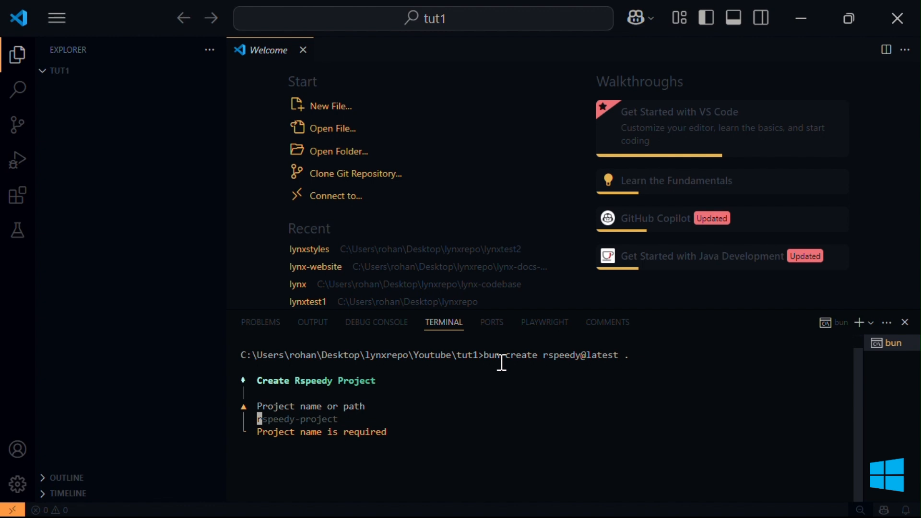
# Answer the Create Rspeedy prompts with project1 as the name and finish the wizard.
pyautogui.press('Return')
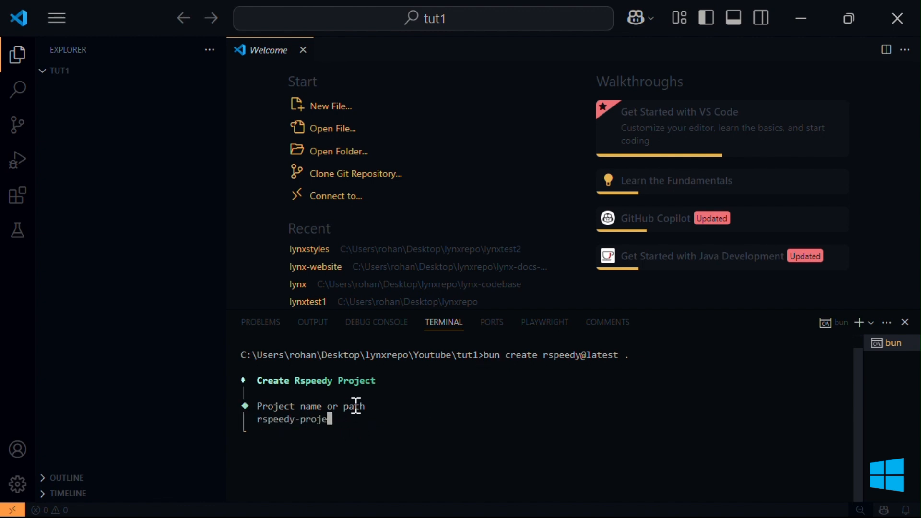
pyautogui.write('creating-a')
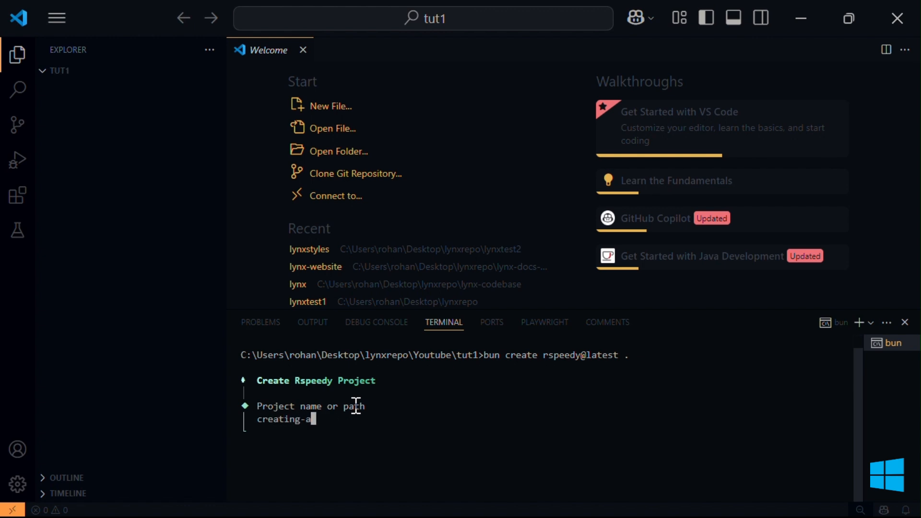
pyautogui.write('-project')
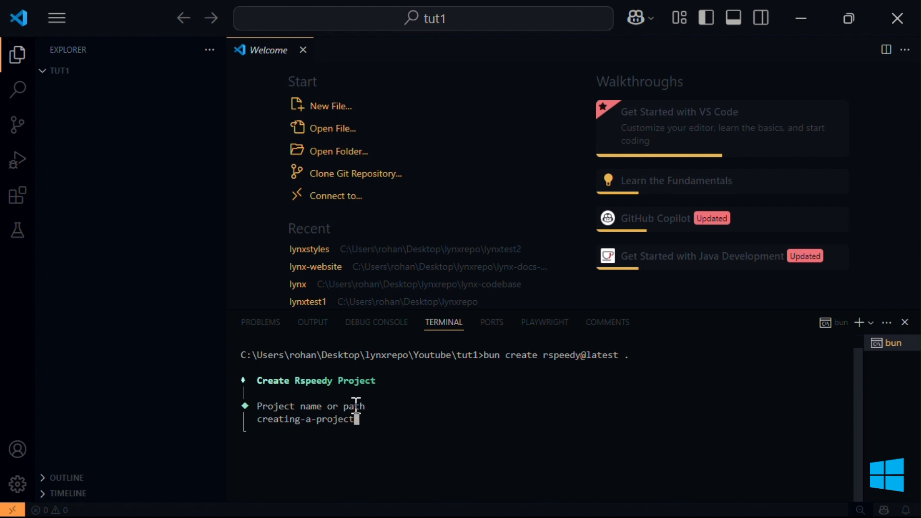
pyautogui.press('backspace')
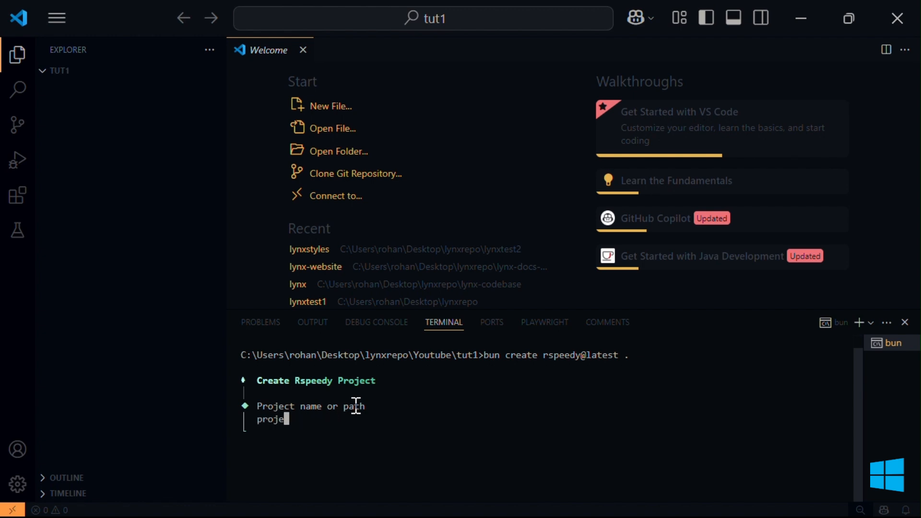
pyautogui.press('Return')
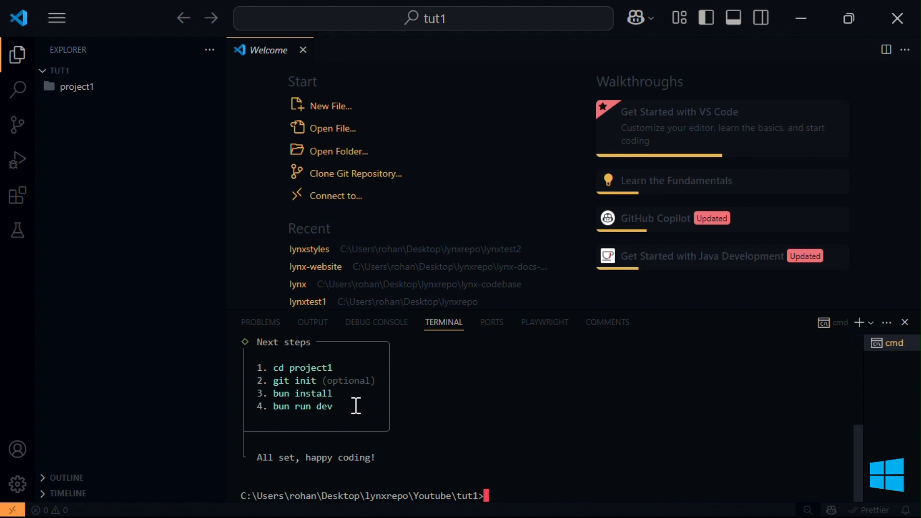
pyautogui.moveTo(519, 466)
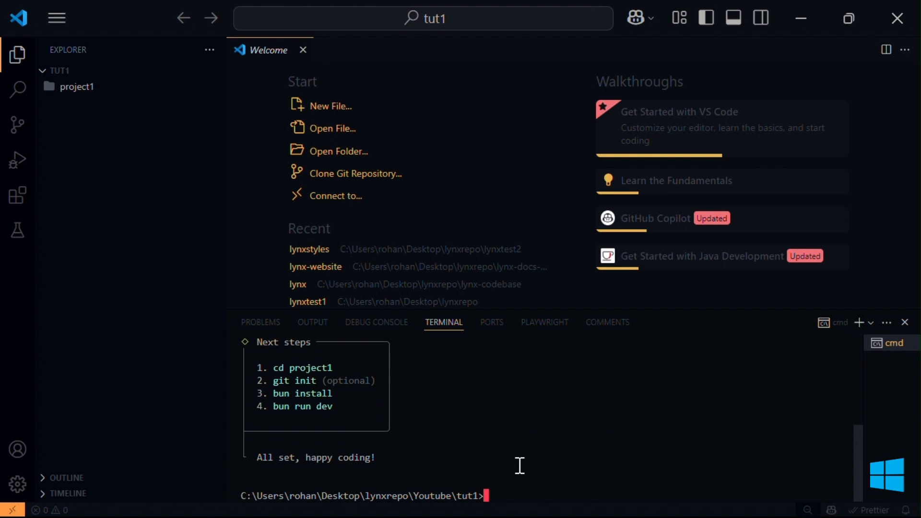
# Move the terminal into project1 and open that folder in a new editor window with code.
pyautogui.write('cd')
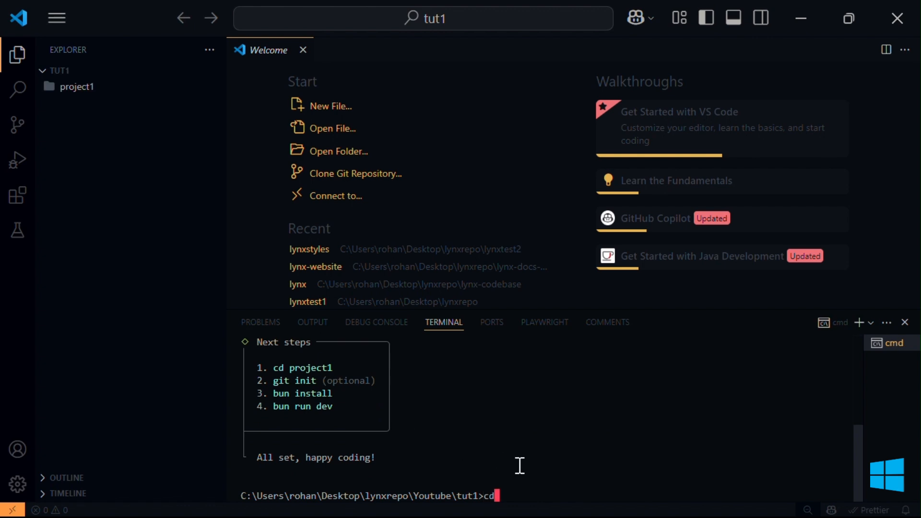
pyautogui.write('projec')
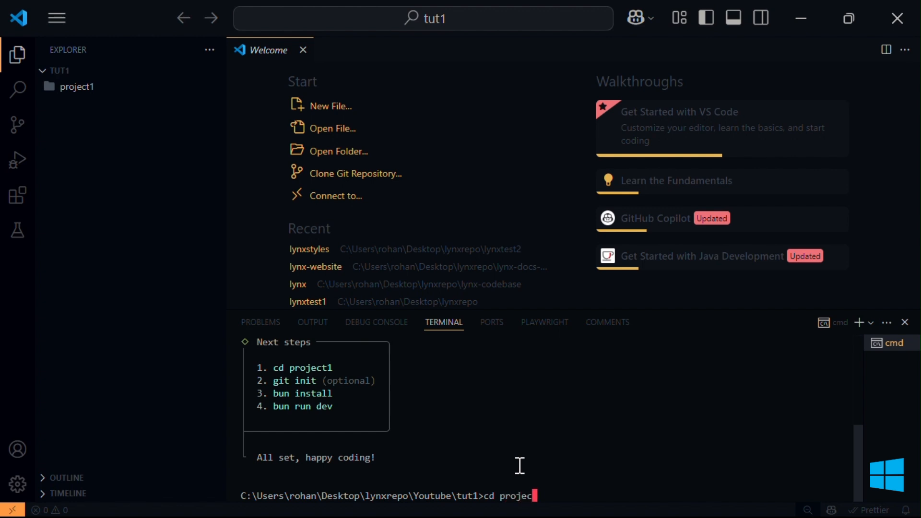
pyautogui.press('Return')
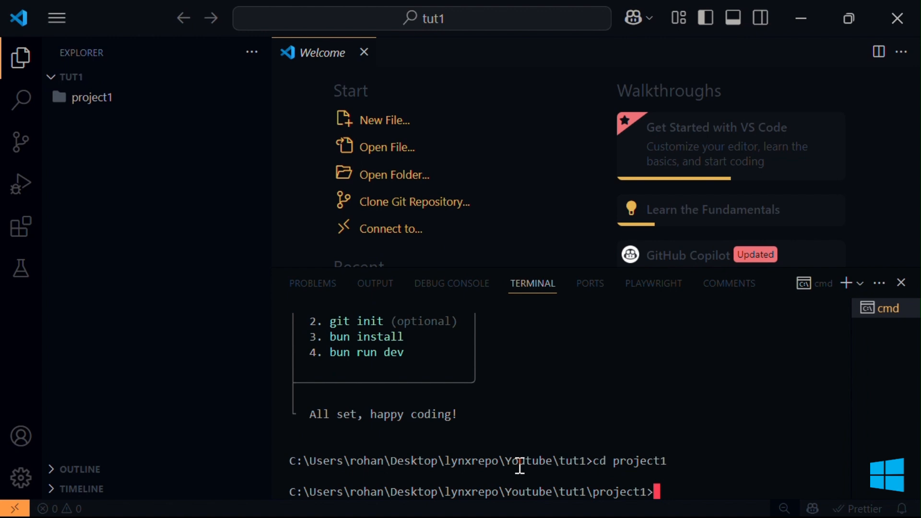
pyautogui.moveTo(635, 434)
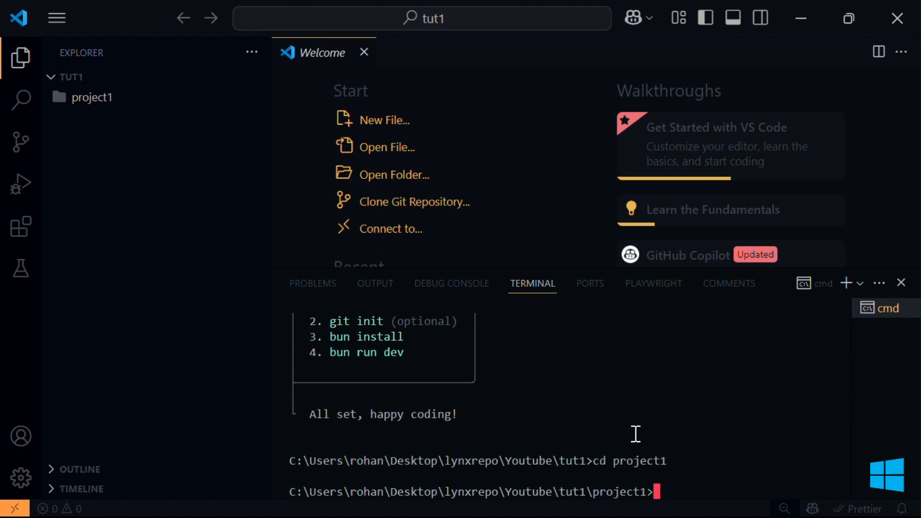
pyautogui.write('c')
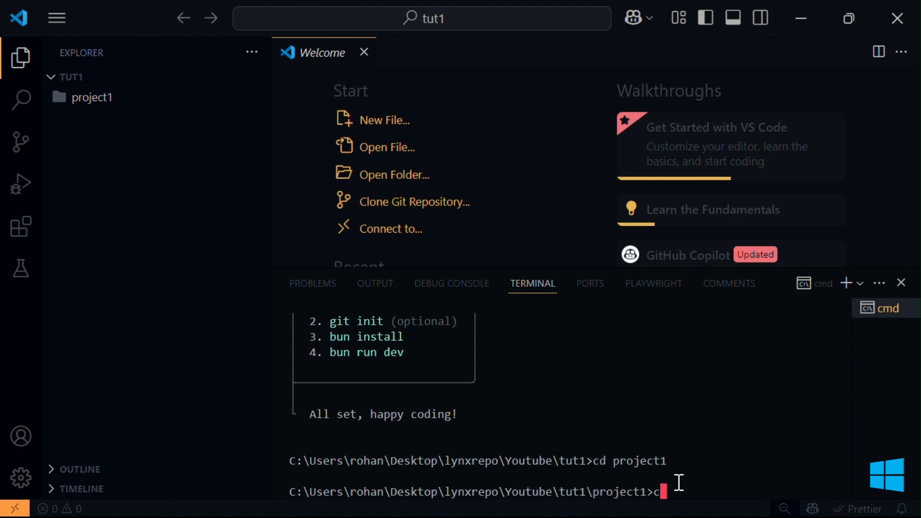
pyautogui.write('ode .')
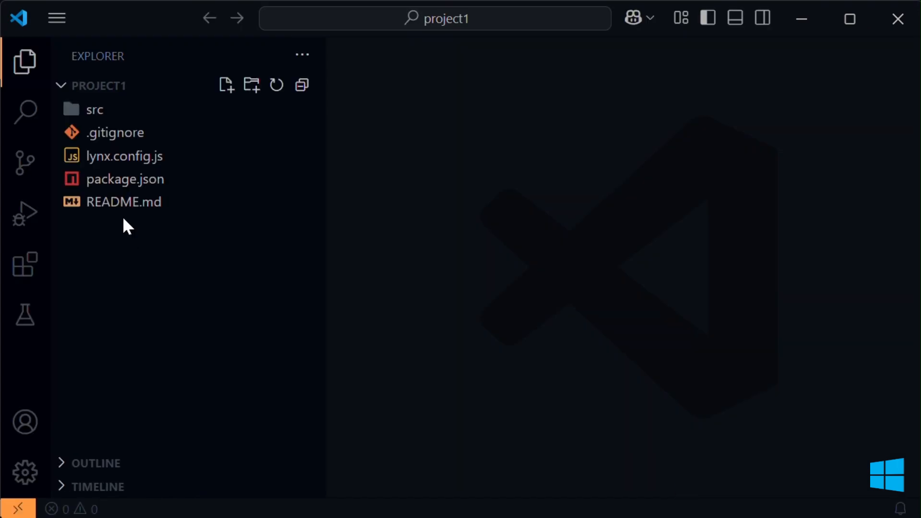
# Close the Welcome page and run bun install in the project1 terminal.
pyautogui.click(94, 109)
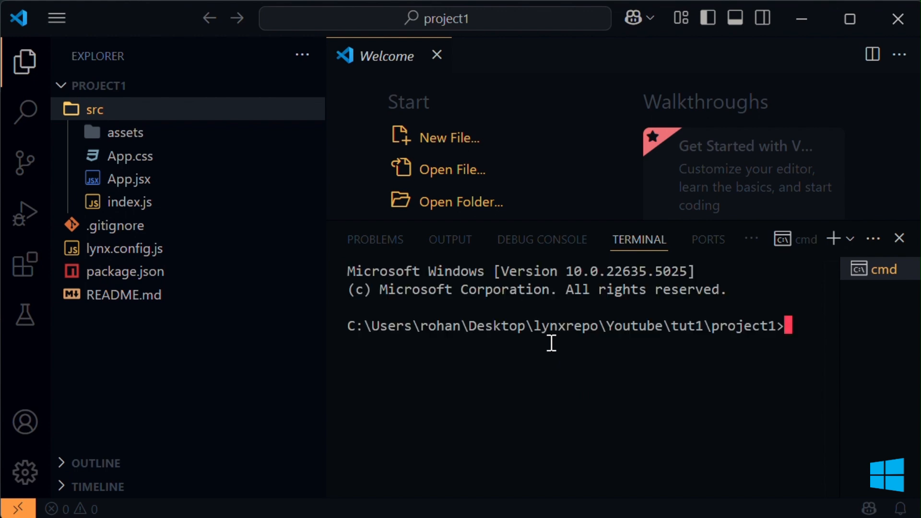
pyautogui.moveTo(765, 340)
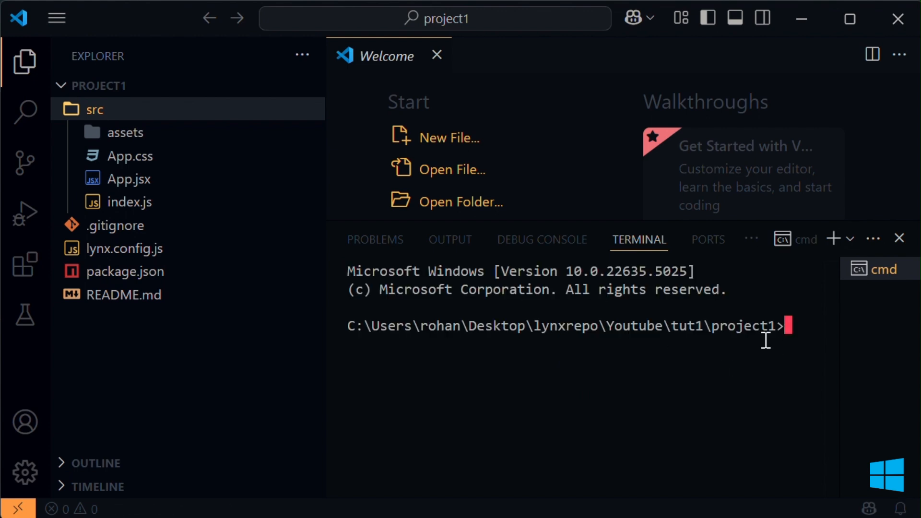
pyautogui.click(437, 56)
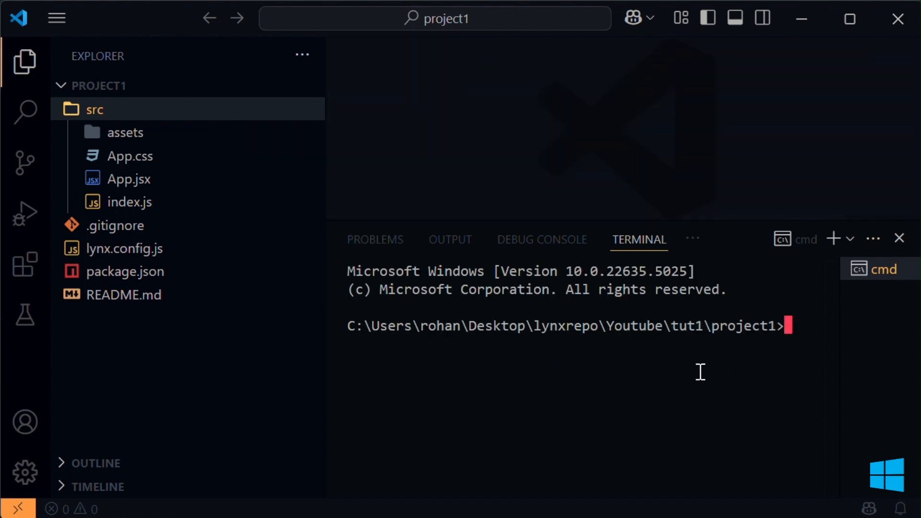
pyautogui.moveTo(765, 359)
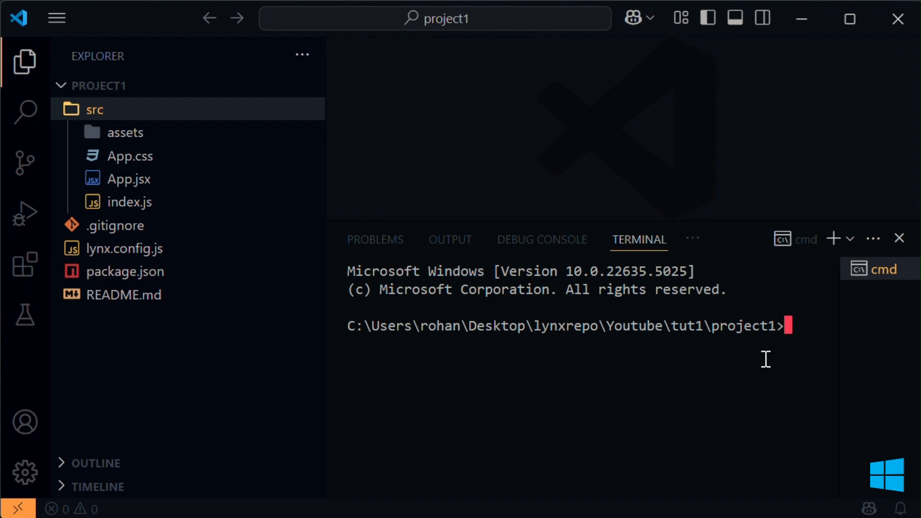
pyautogui.write('b')
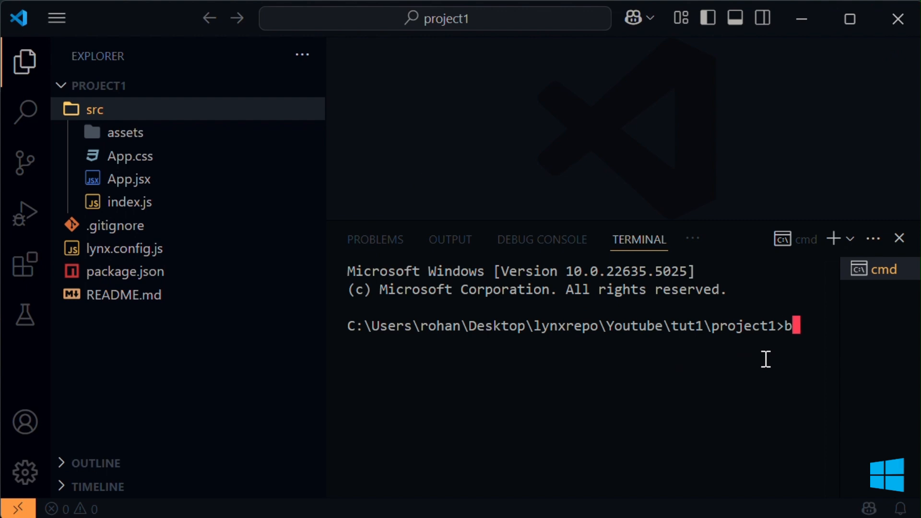
pyautogui.write('un install')
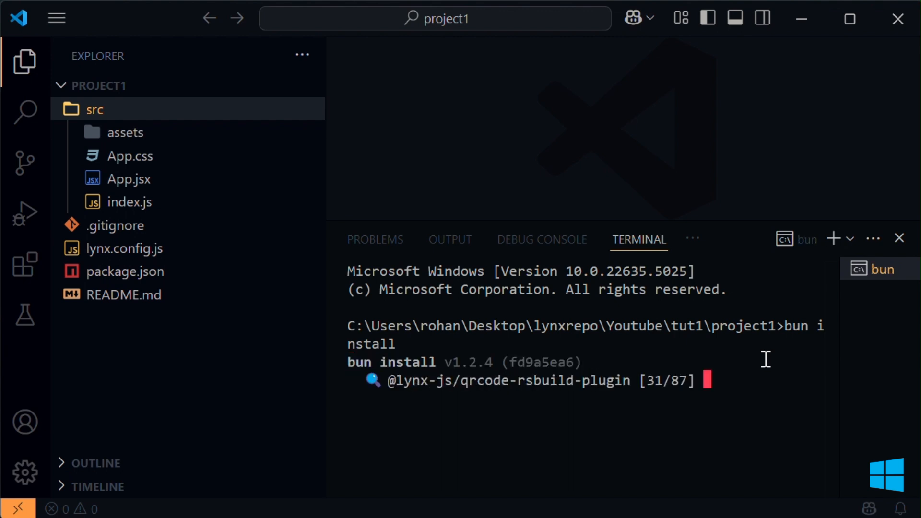
pyautogui.moveTo(140, 152)
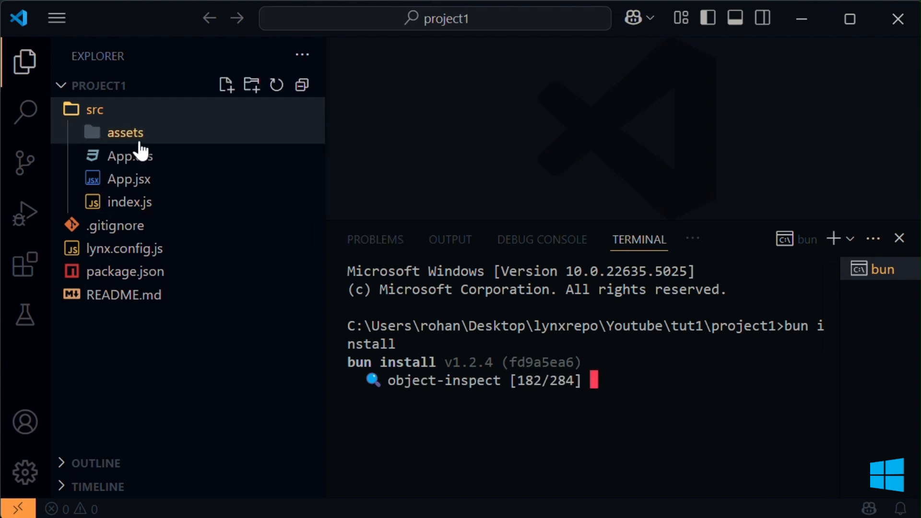
# Preview the lynx-logo.png and react-logo.png images in the assets folder.
pyautogui.click(125, 132)
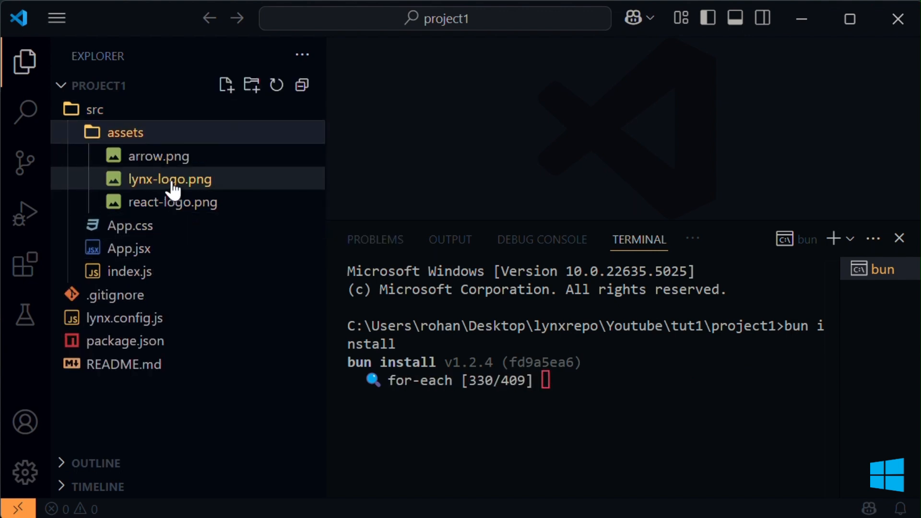
pyautogui.click(169, 178)
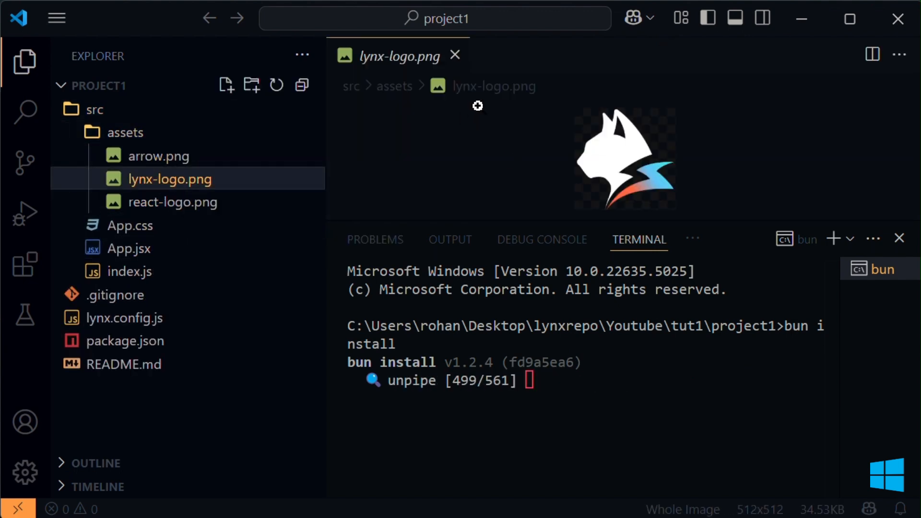
pyautogui.click(453, 55)
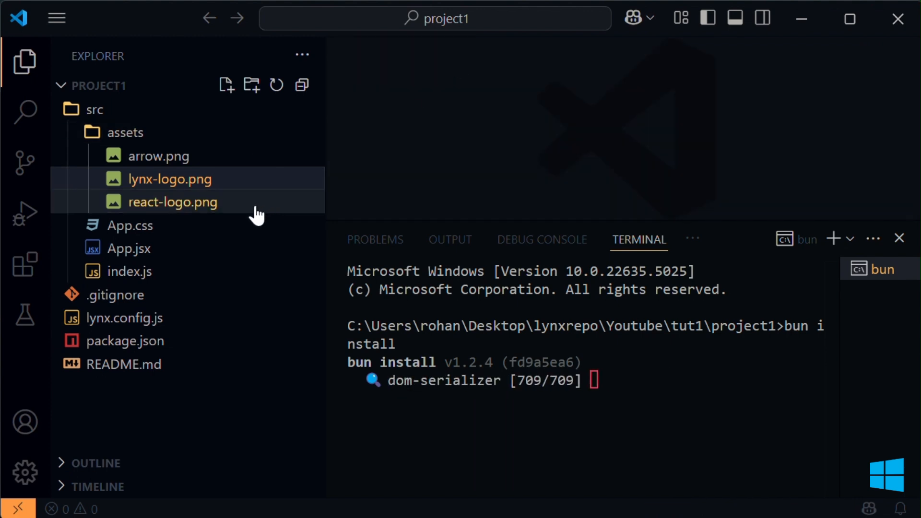
pyautogui.click(172, 201)
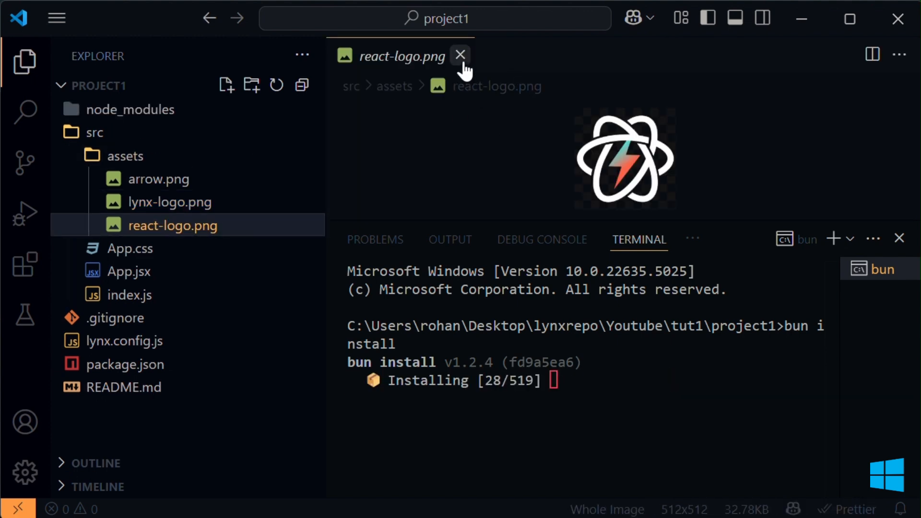
pyautogui.click(460, 56)
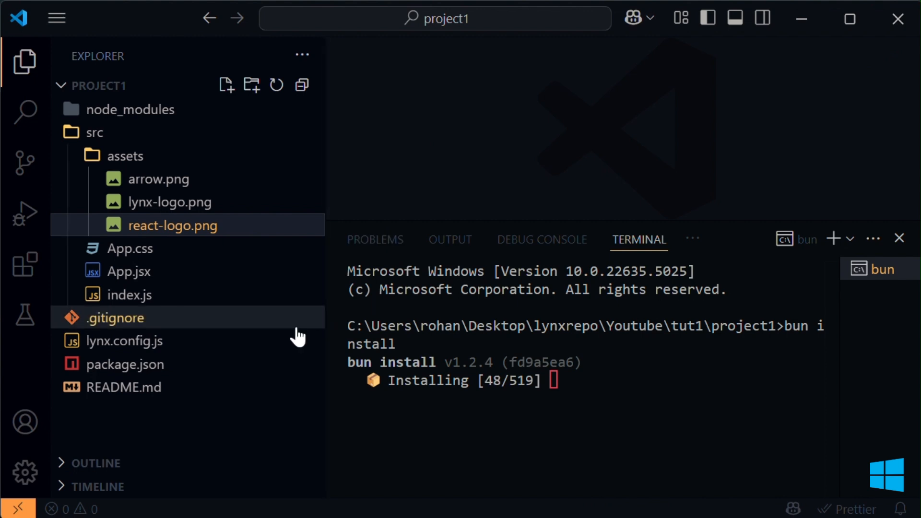
# Look through .gitignore, lynx.config.js and package.json, then leave App.jsx open.
pyautogui.click(116, 318)
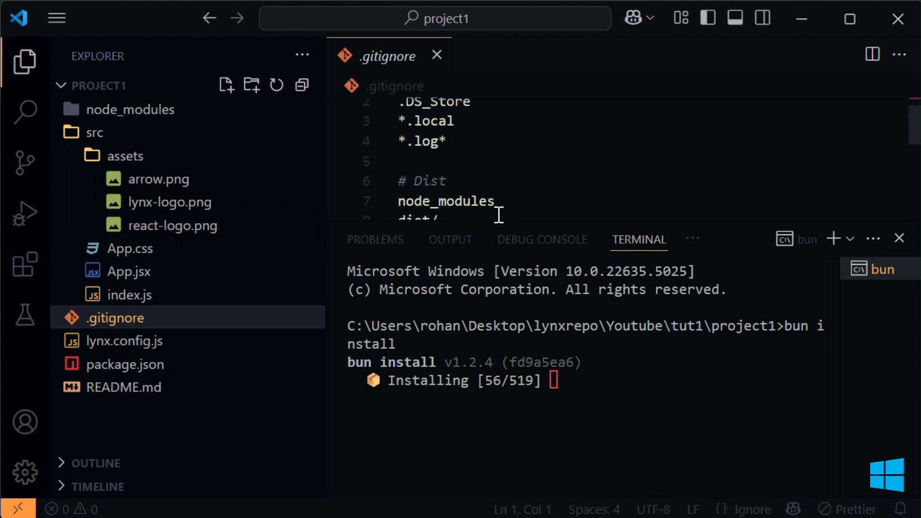
pyautogui.scroll(-3)
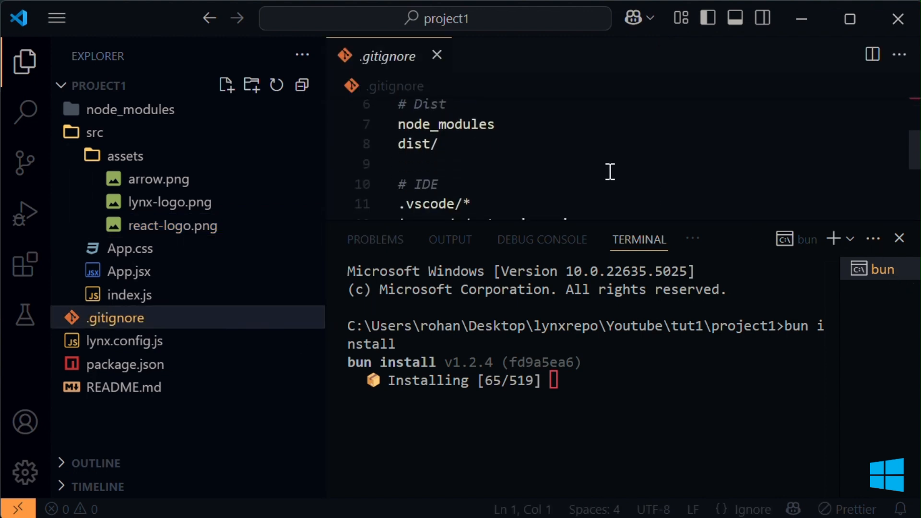
pyautogui.scroll(-3)
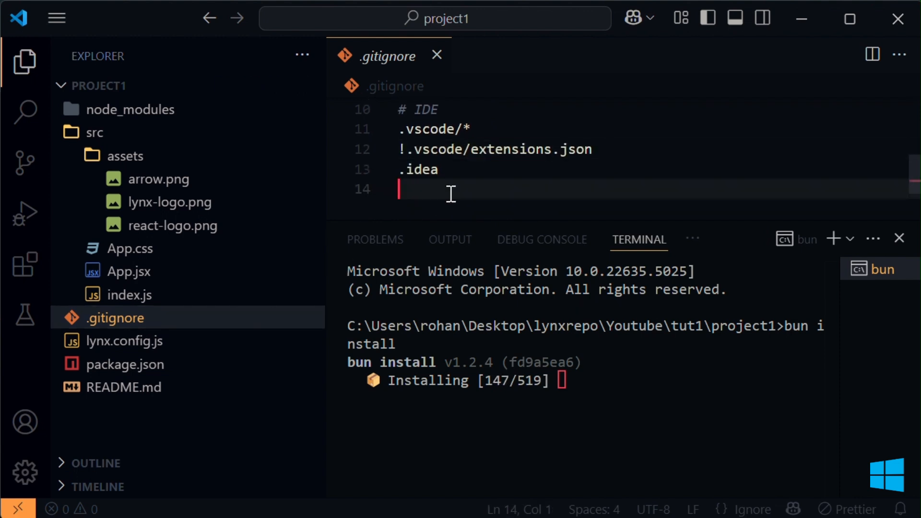
pyautogui.click(125, 340)
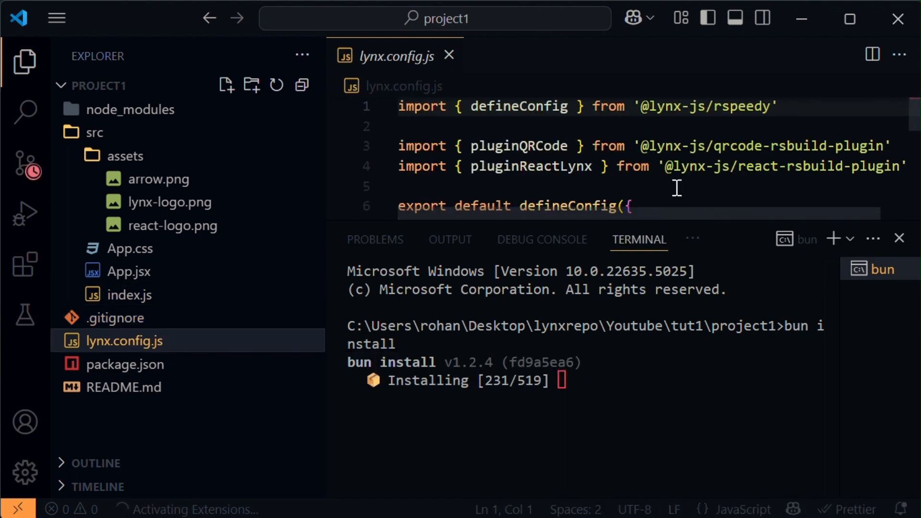
pyautogui.scroll(-3)
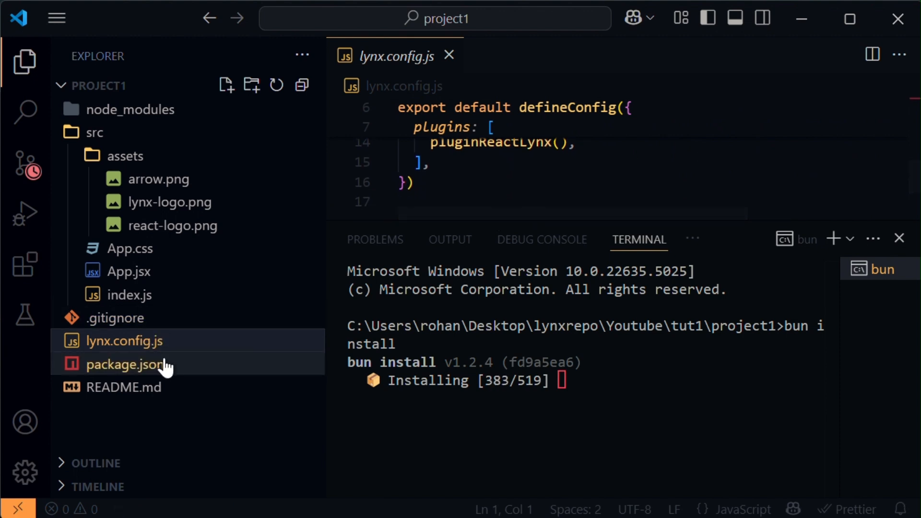
pyautogui.click(125, 364)
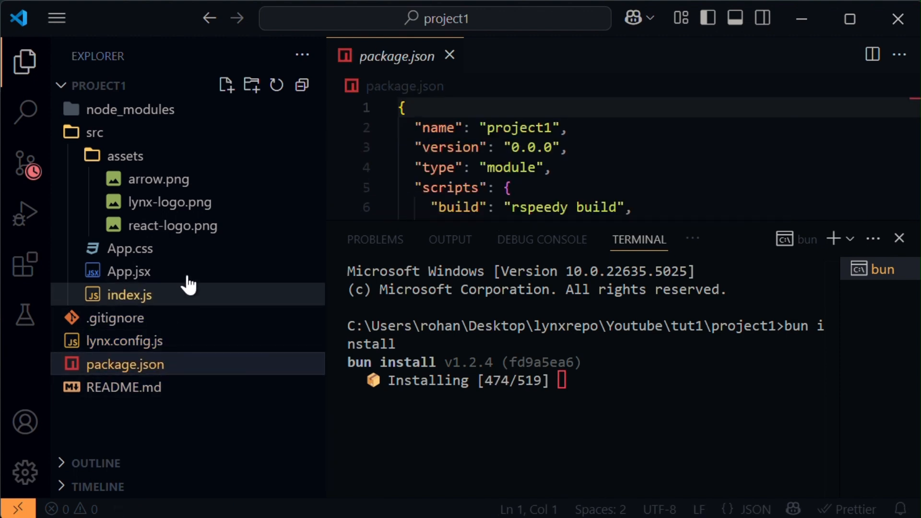
pyautogui.click(127, 270)
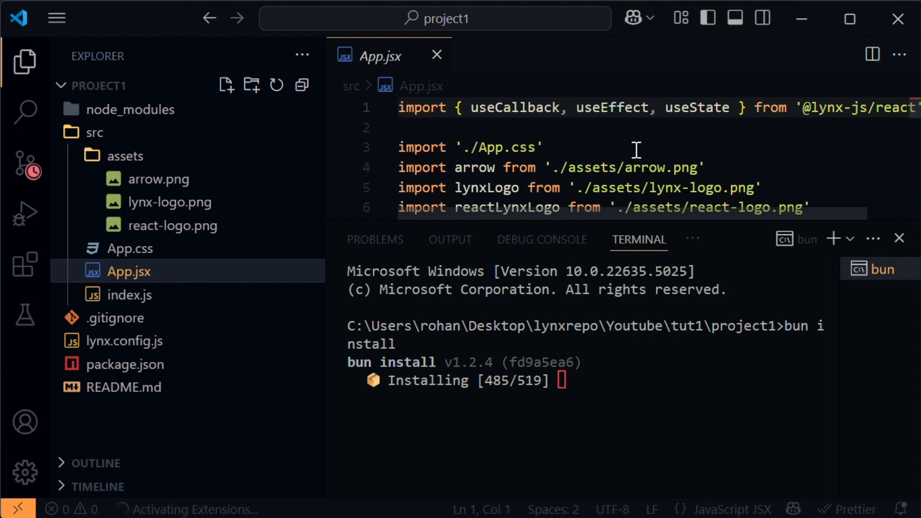
pyautogui.press('alt+tab')
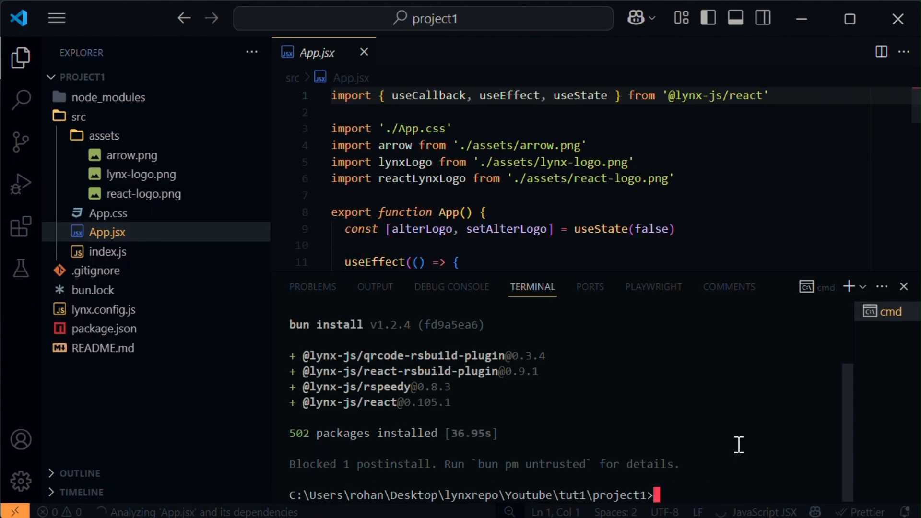
# Run bun run dev so Rspeedy v0.8.3 starts building.
pyautogui.write('bun run dev')
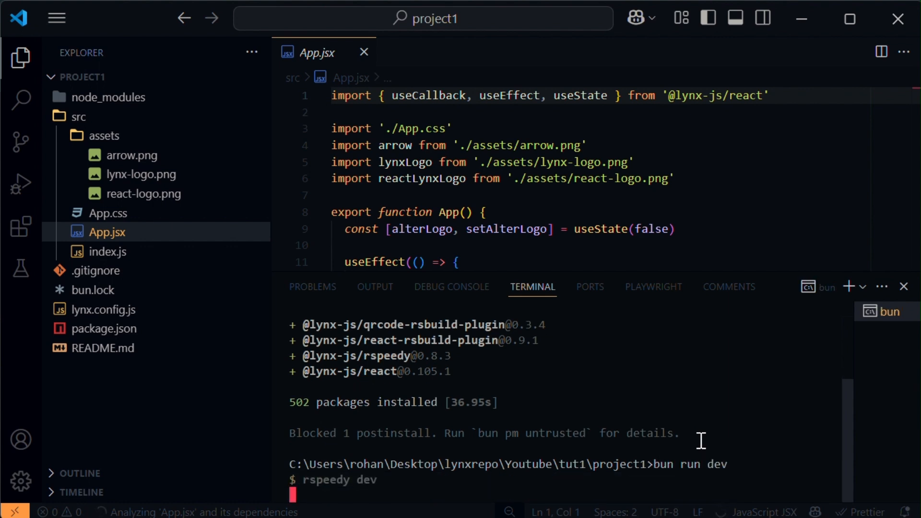
pyautogui.scroll(-3)
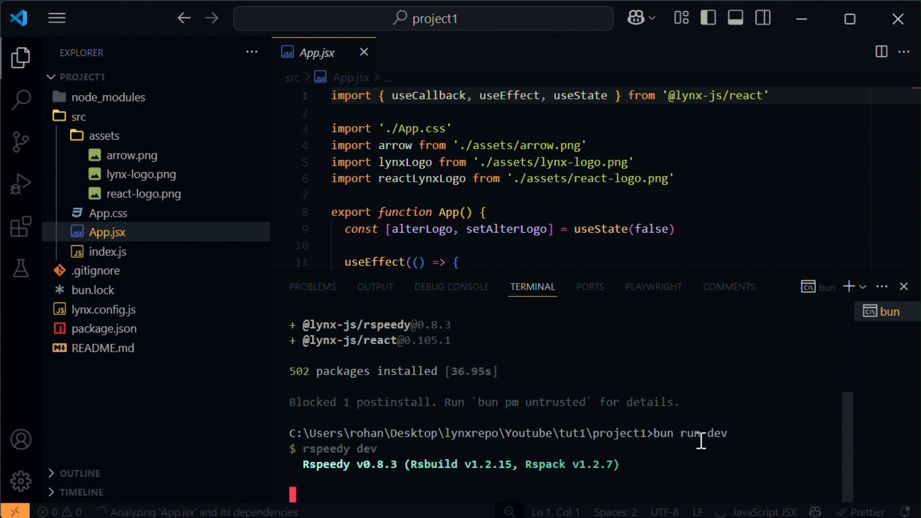
pyautogui.moveTo(615, 272)
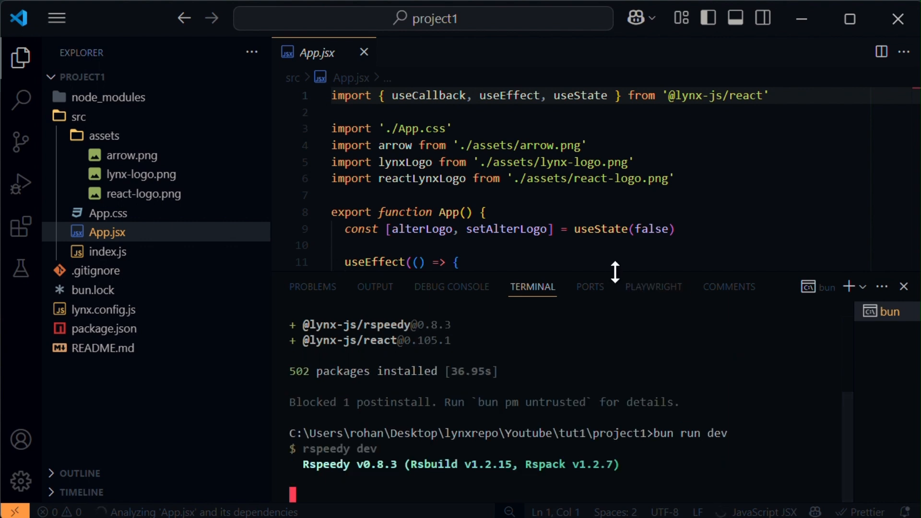
pyautogui.moveTo(617, 269)
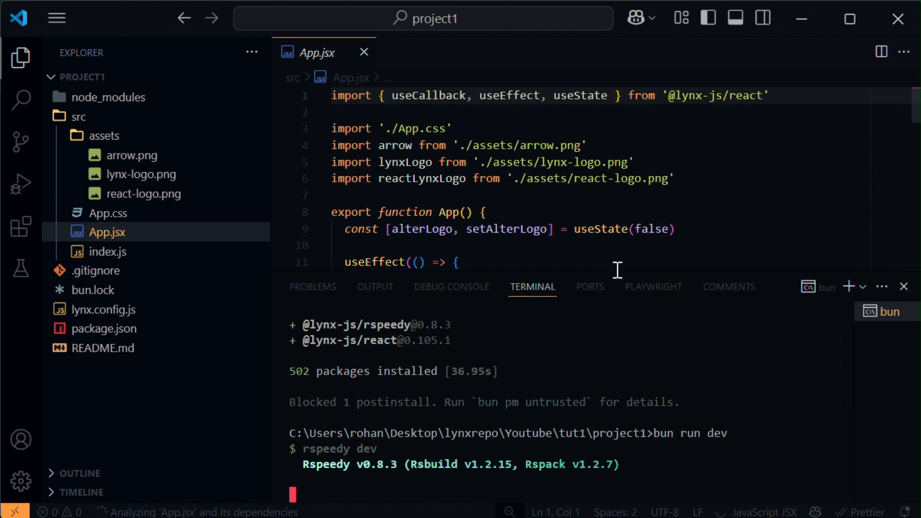
pyautogui.moveTo(608, 183)
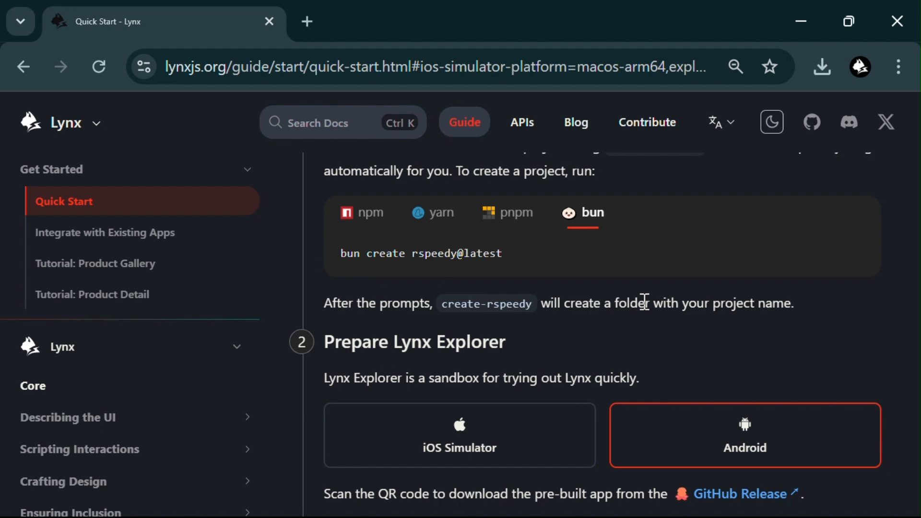
# Scroll the Quick Start page to Prepare Lynx Explorer and choose the Android download QR code.
pyautogui.scroll(-3)
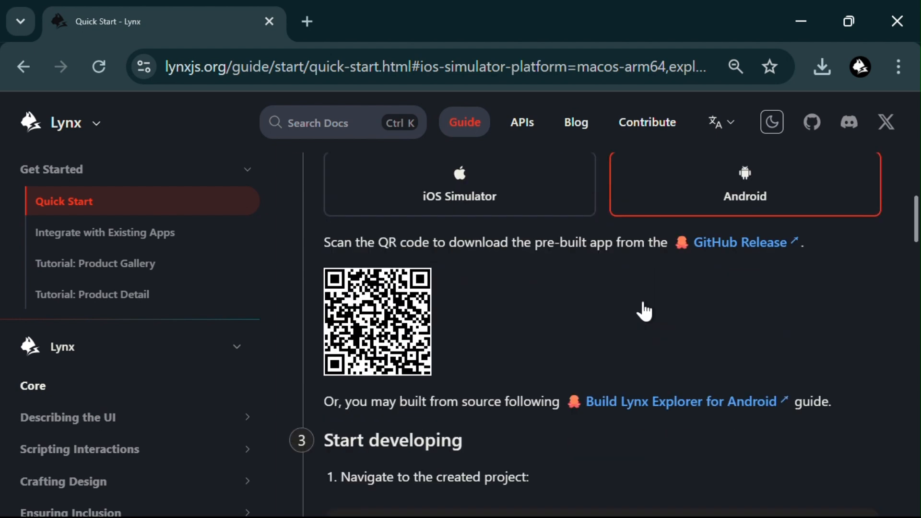
pyautogui.scroll(-3)
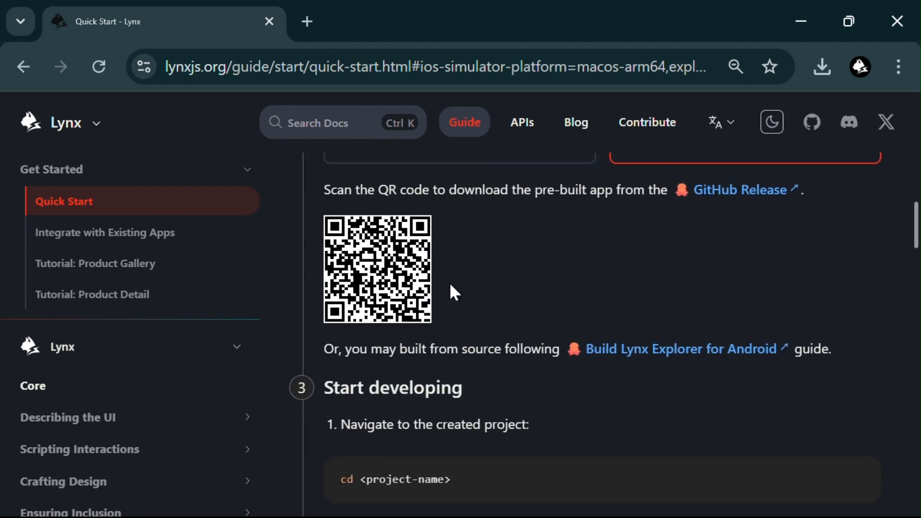
pyautogui.scroll(3)
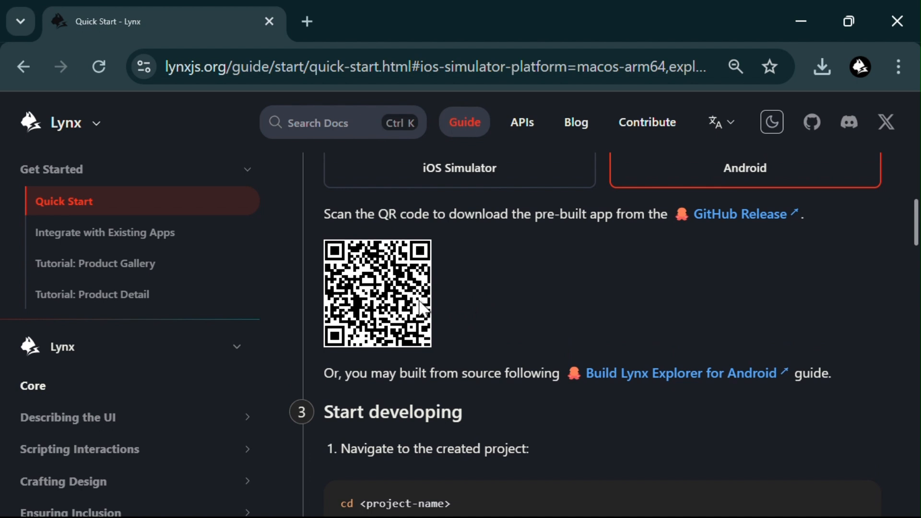
pyautogui.scroll(3)
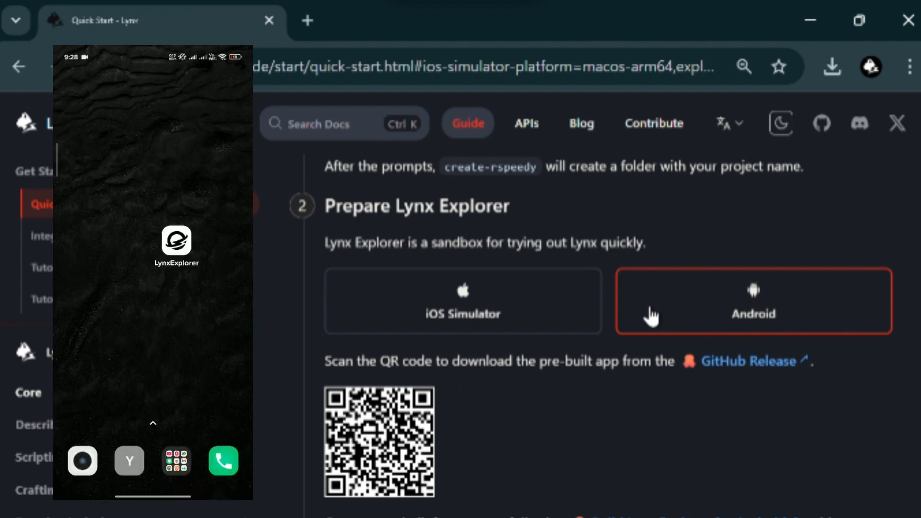
pyautogui.click(175, 241)
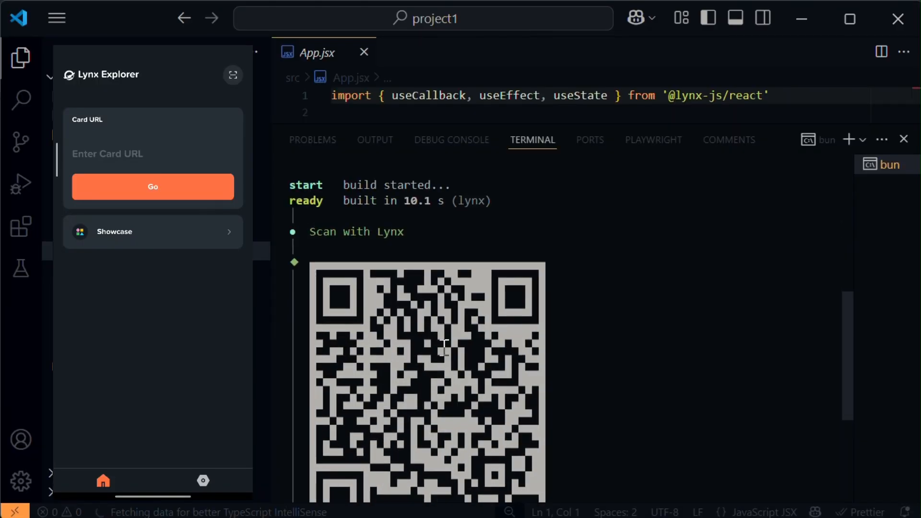
# Scroll the terminal up to the 'Scan with Lynx' QR code for Lynx Explorer.
pyautogui.scroll(3)
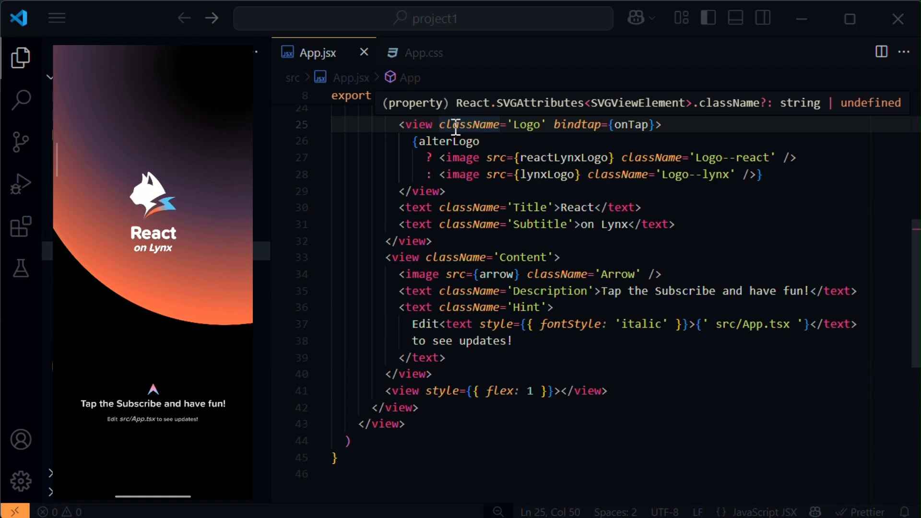
pyautogui.moveTo(642, 157)
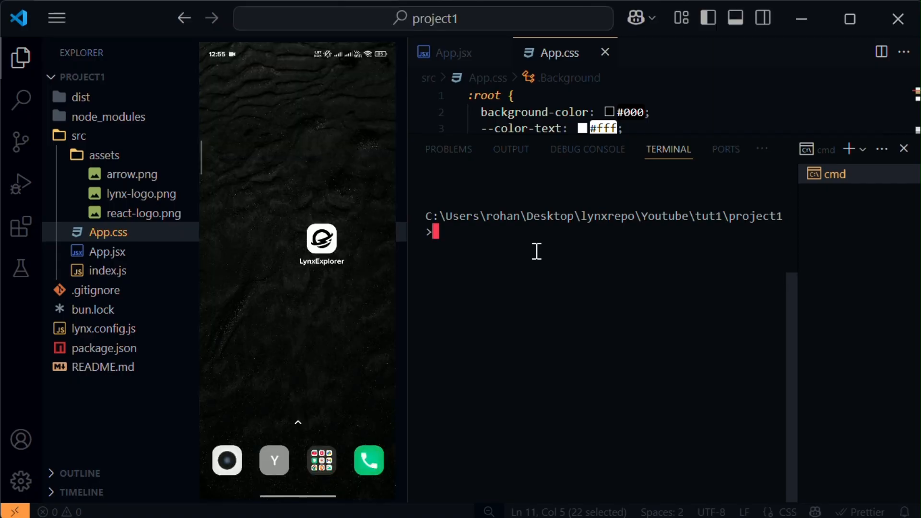
# Start the dev server with bun run dev, then hide the terminal to view App.css.
pyautogui.write('bun ru')
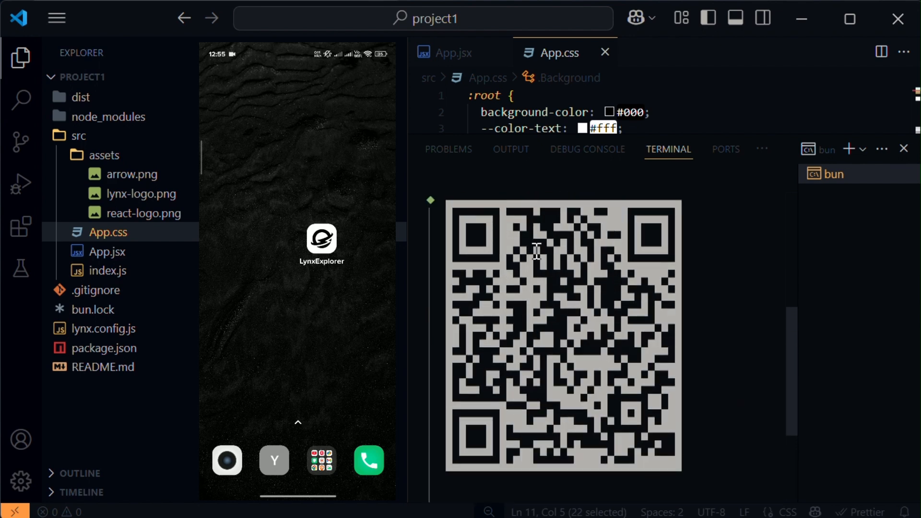
pyautogui.click(321, 241)
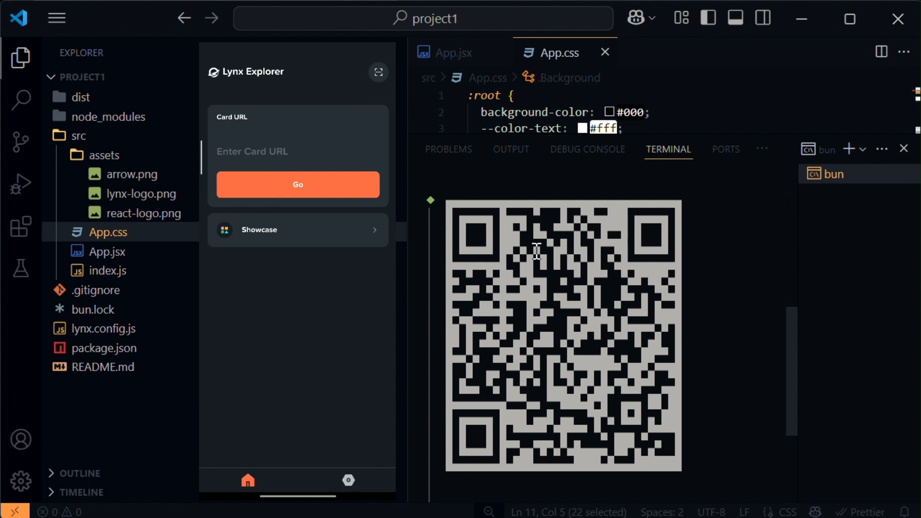
pyautogui.moveTo(379, 72)
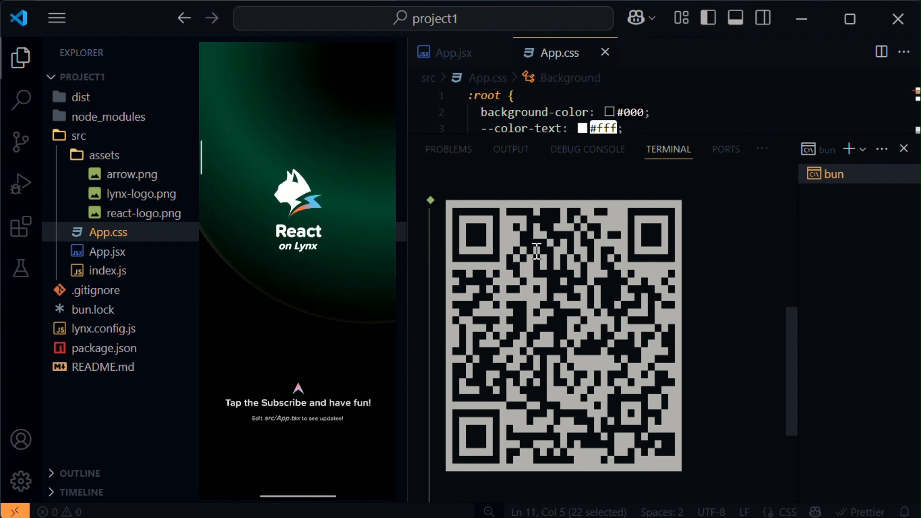
pyautogui.moveTo(880, 148)
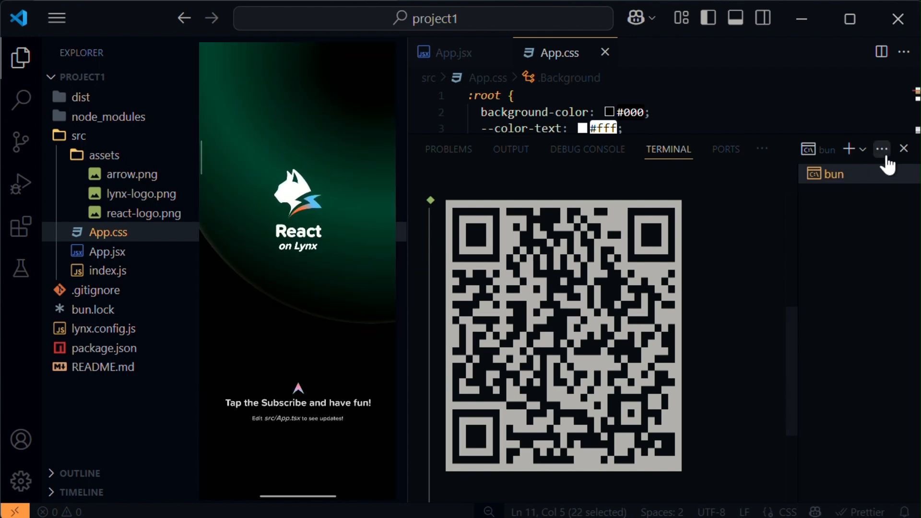
pyautogui.click(903, 148)
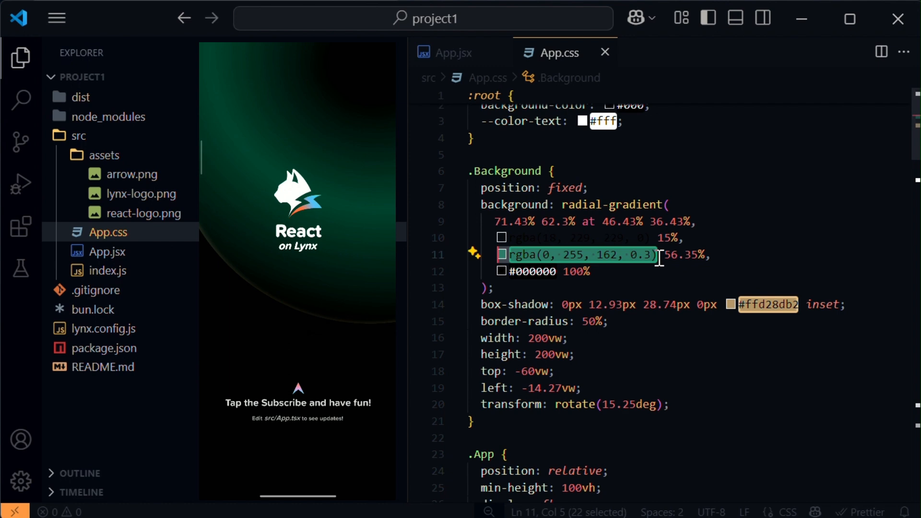
# Replace the .Background gradient's rgba(0, 255, 162, 0.3) colour stop with #ff0000.
pyautogui.write('#ff0000 56.35%,')
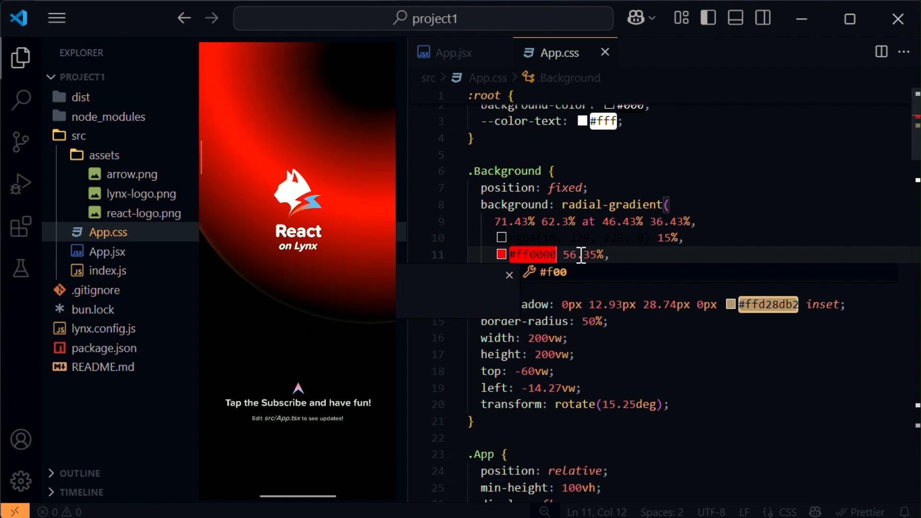
pyautogui.click(502, 254)
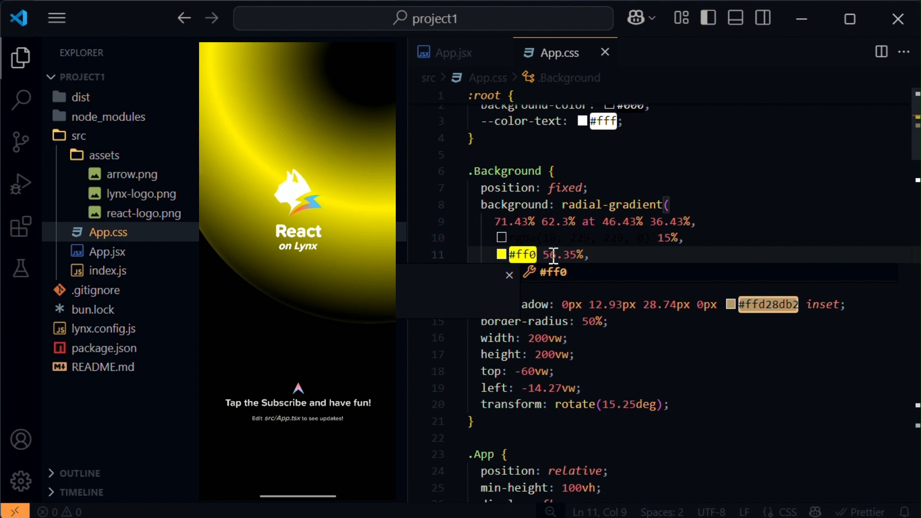
pyautogui.write('000')
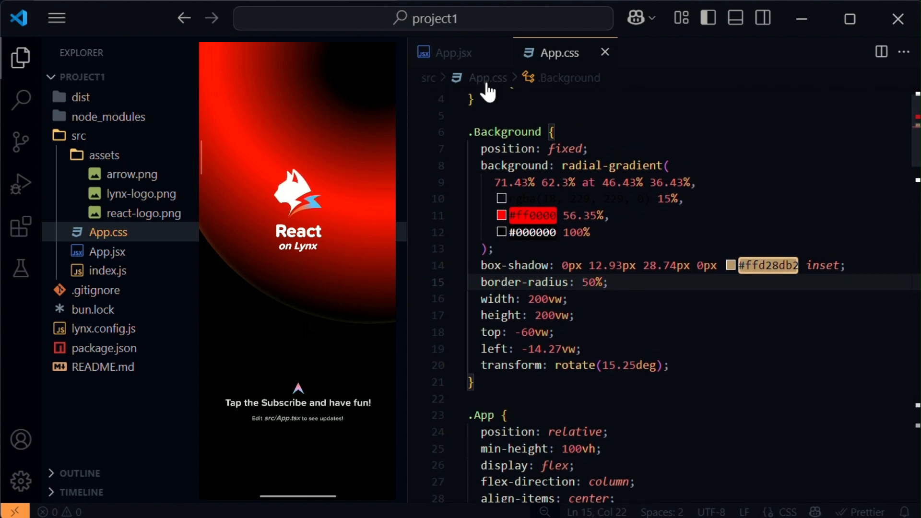
# In App.jsx, change the title word React to "Lynx Tutorials".
pyautogui.click(451, 52)
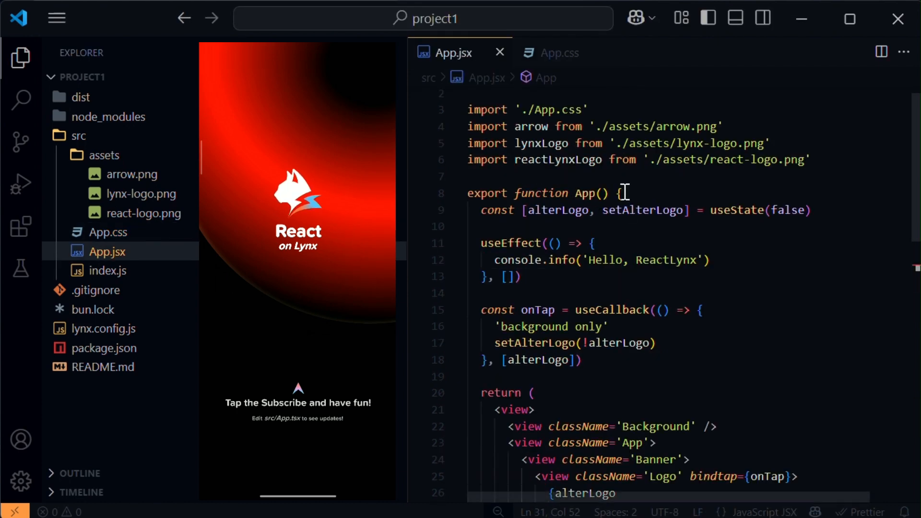
pyautogui.scroll(-3)
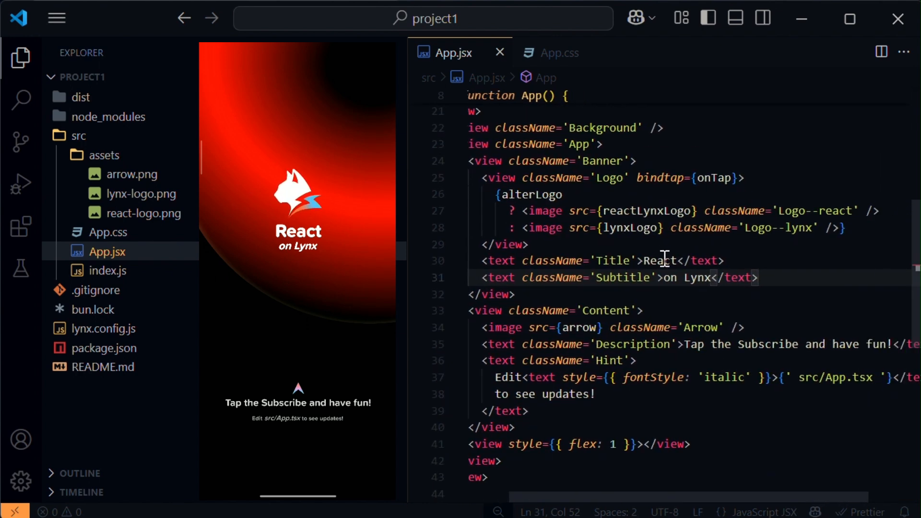
pyautogui.doubleClick(658, 260)
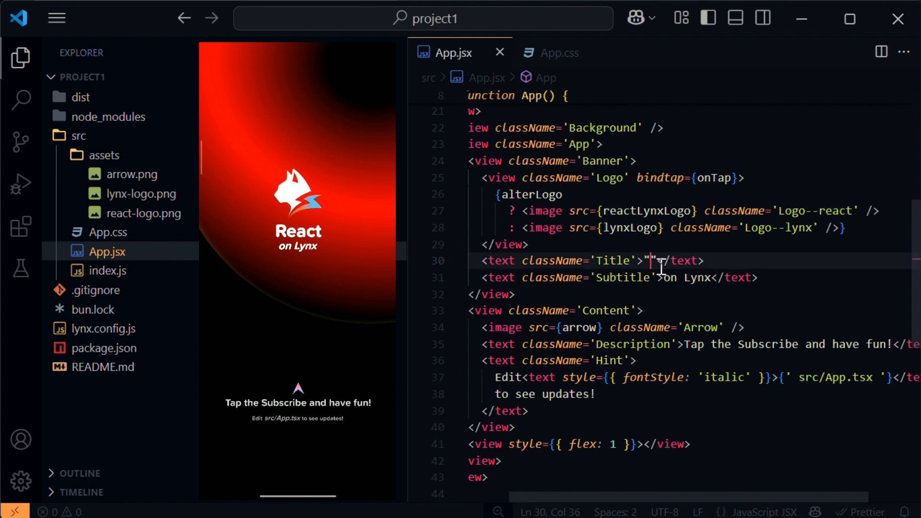
pyautogui.write('Lynx')
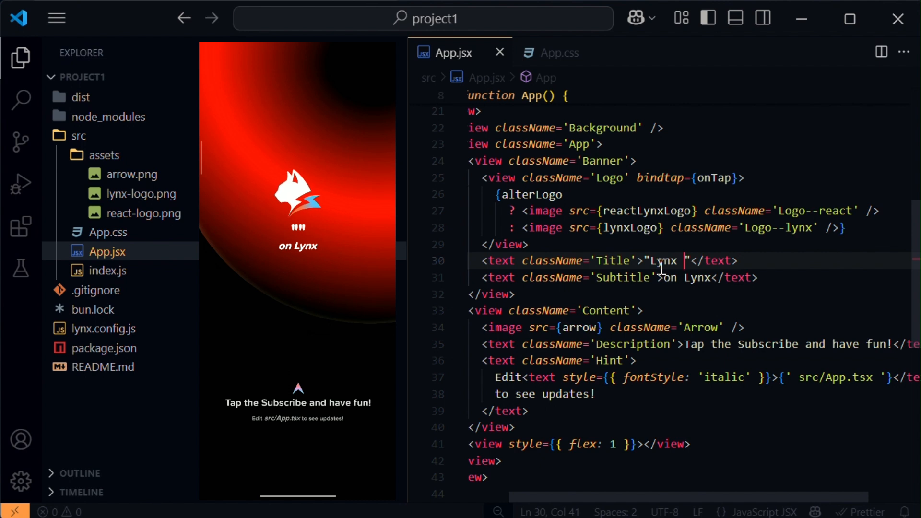
pyautogui.write('Tutorials')
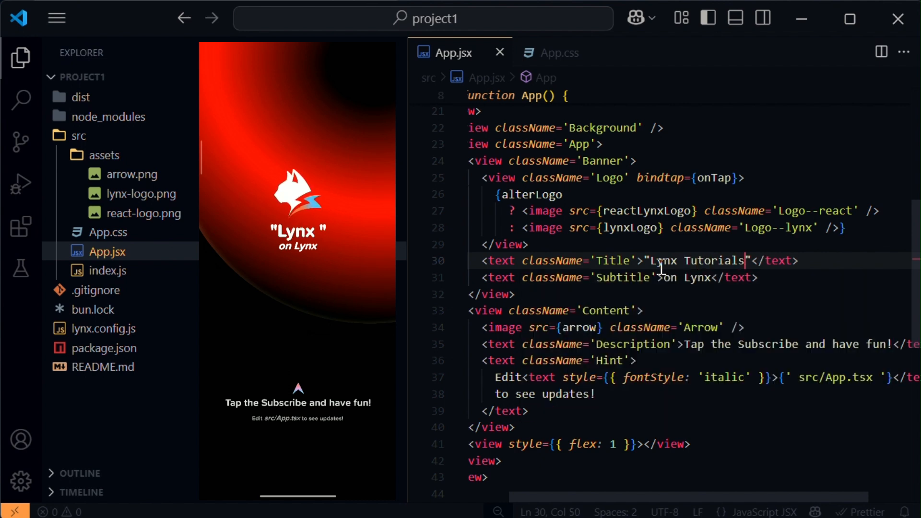
# Change the subtitle to read 'channel on Youtube', updating the phone preview.
pyautogui.doubleClick(699, 278)
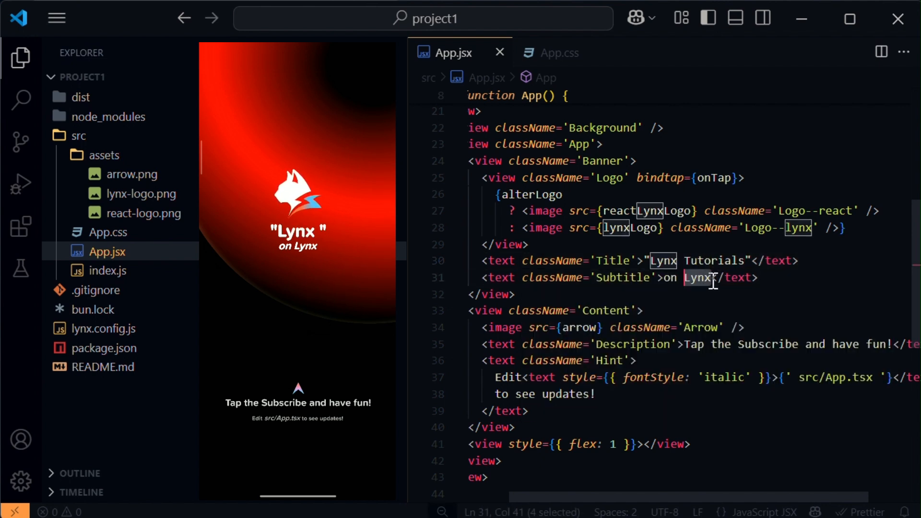
pyautogui.write('Youtube')
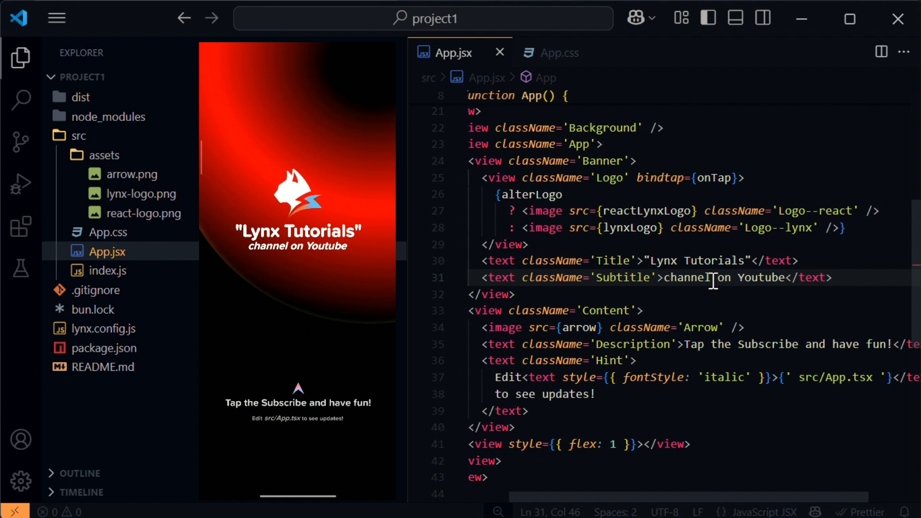
pyautogui.scroll(-3)
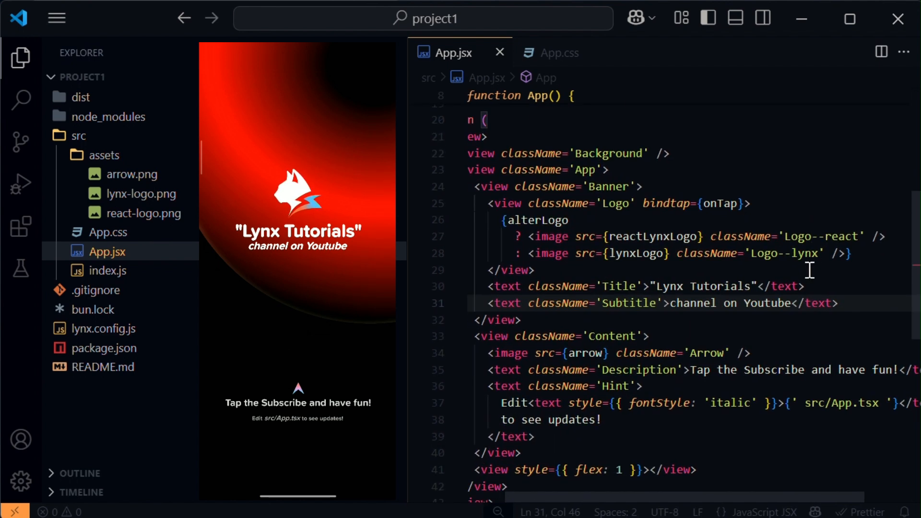